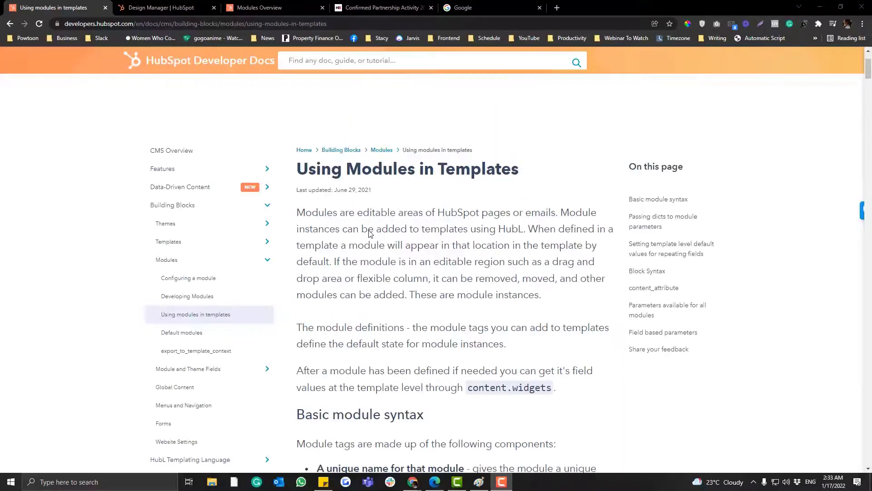
{"action": "mouse_move", "coordinate": [281, 154]}
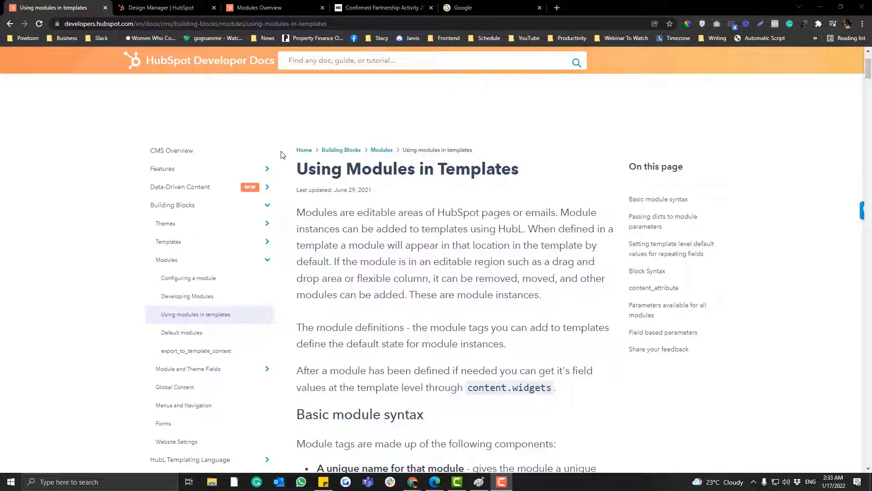
Step: Scroll the Using Modules in Templates doc to Basic module syntax, clearing the selection
{"action": "scroll", "scroll_direction": "down", "scroll_amount": 3}
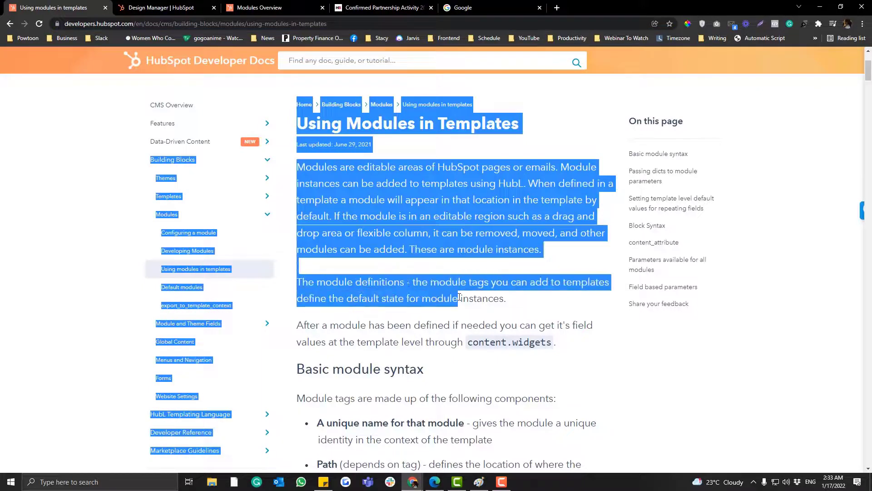
{"action": "left_click", "coordinate": [459, 296]}
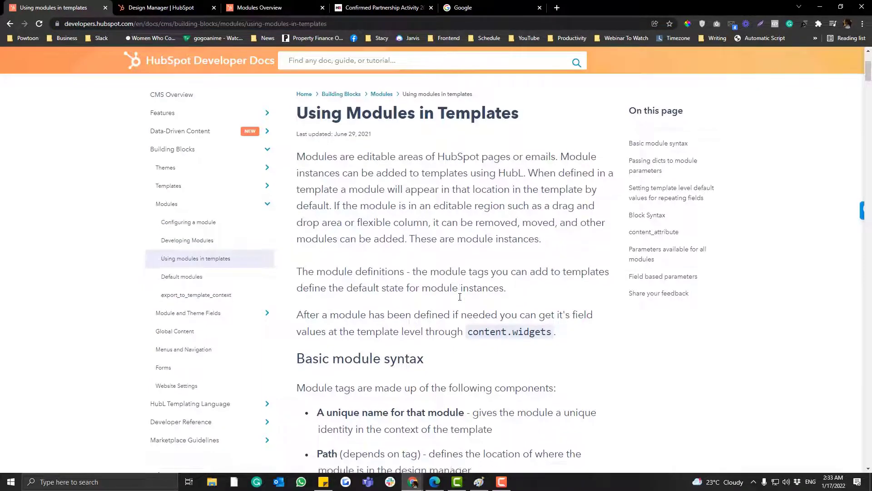
{"action": "scroll", "scroll_direction": "down", "scroll_amount": 3}
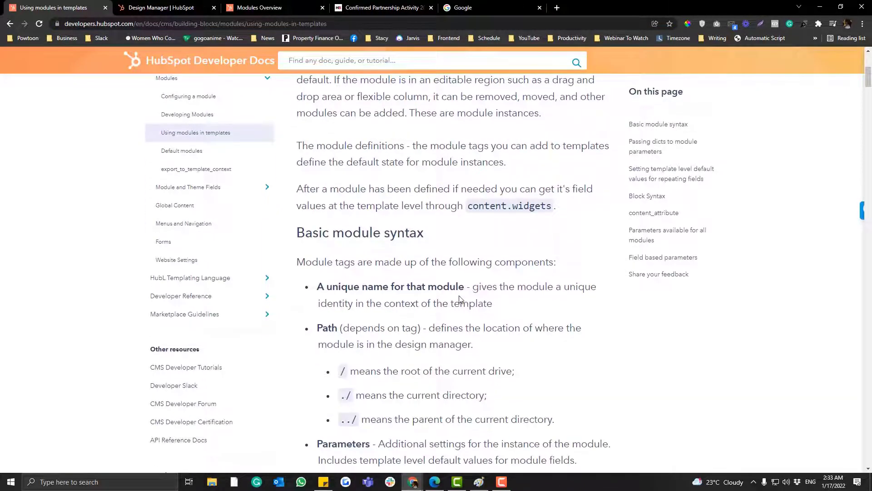
{"action": "scroll", "scroll_direction": "down", "scroll_amount": 3}
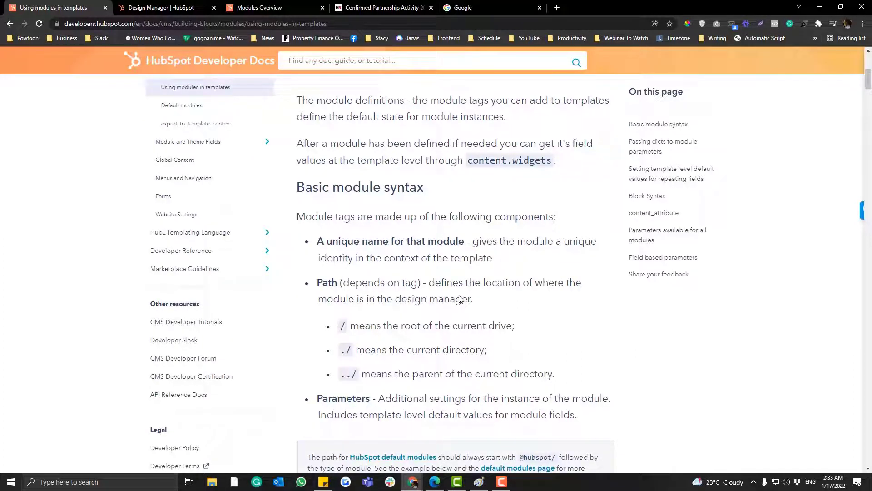
{"action": "scroll", "scroll_direction": "down", "scroll_amount": 3}
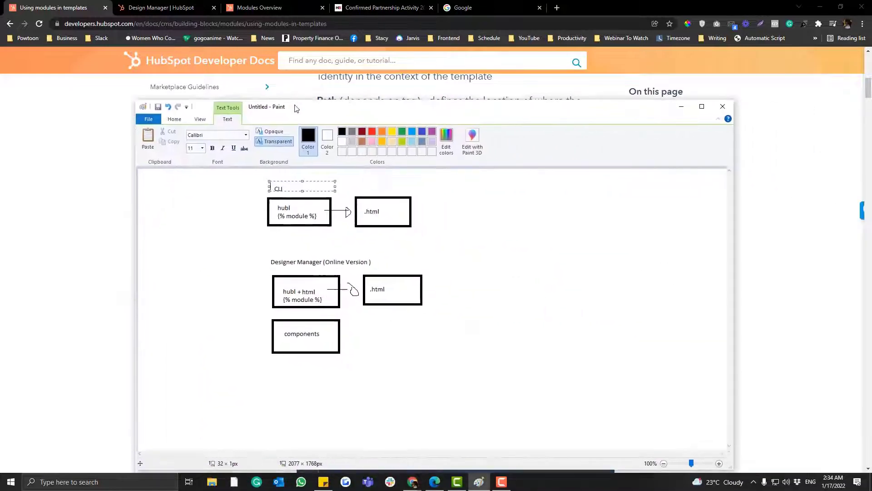
{"action": "left_click", "coordinate": [251, 185]}
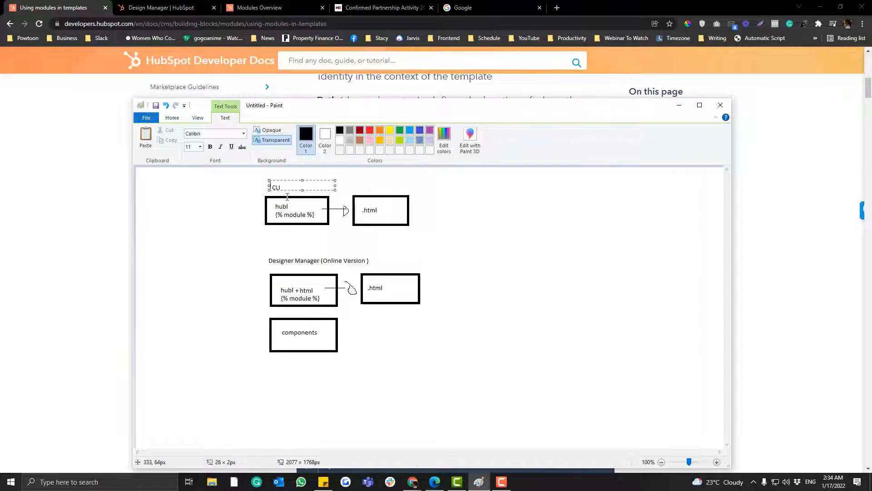
{"action": "left_click", "coordinate": [172, 117]}
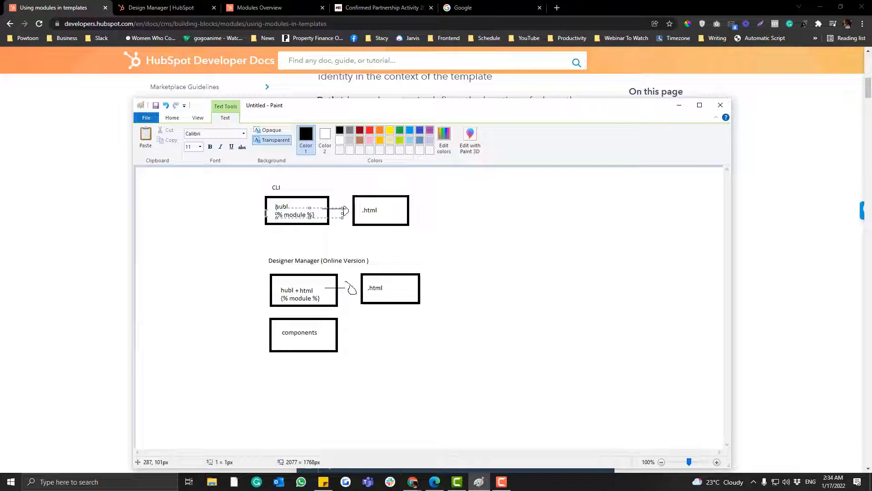
{"action": "left_click", "coordinate": [172, 118]}
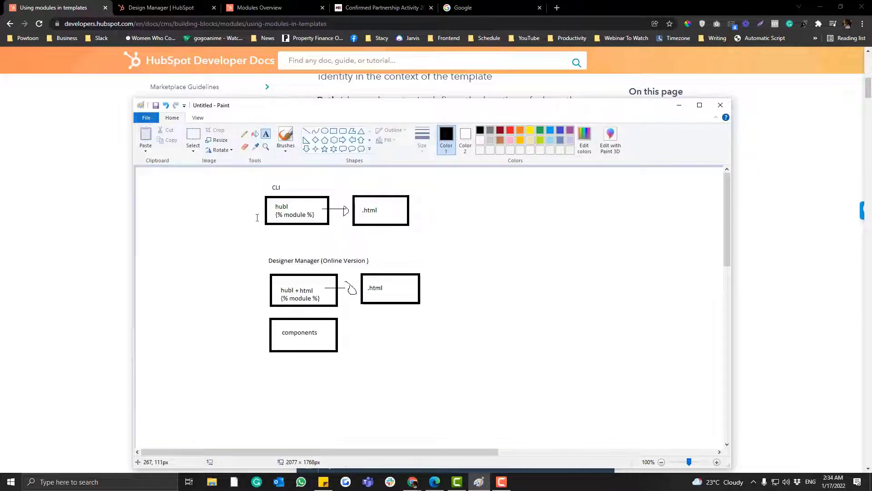
{"action": "mouse_move", "coordinate": [262, 188]}
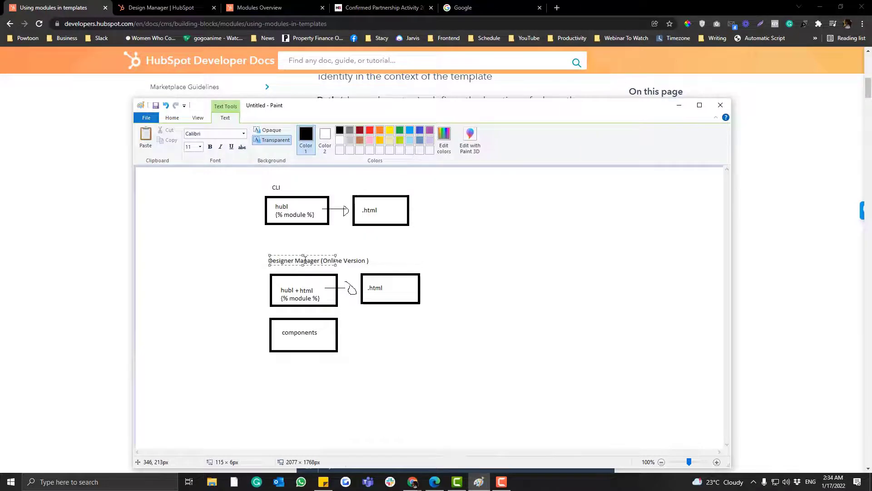
{"action": "left_click", "coordinate": [161, 8]}
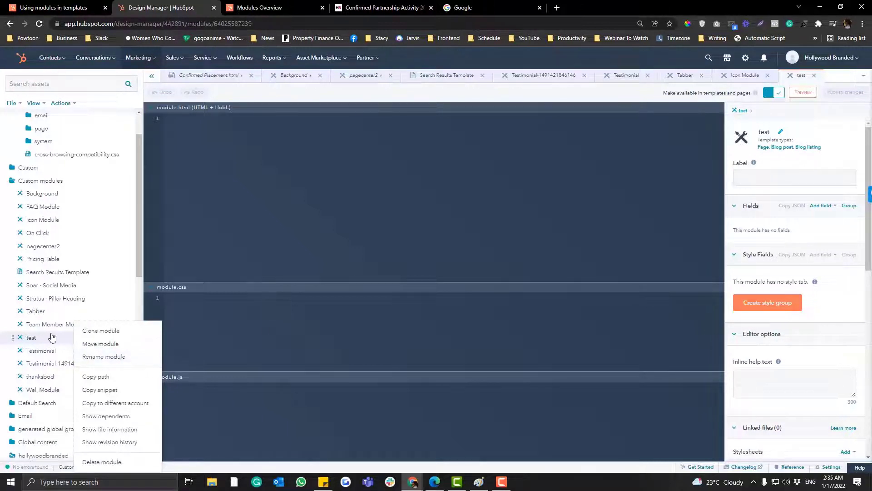
{"action": "mouse_move", "coordinate": [59, 184]}
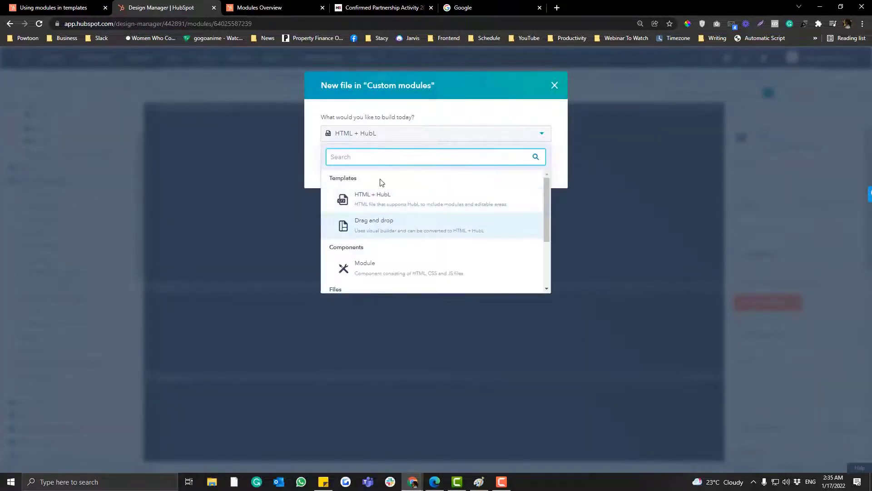
{"action": "left_click", "coordinate": [365, 268]}
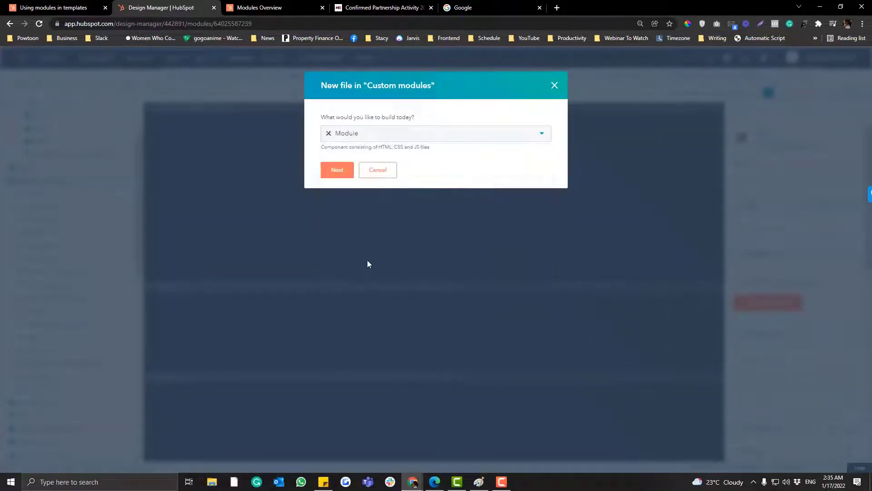
{"action": "mouse_move", "coordinate": [377, 170]}
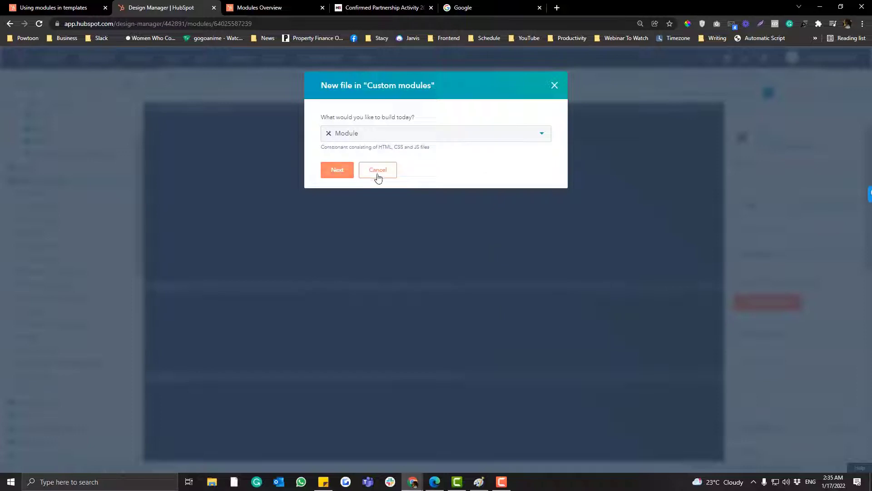
{"action": "left_click", "coordinate": [337, 170]}
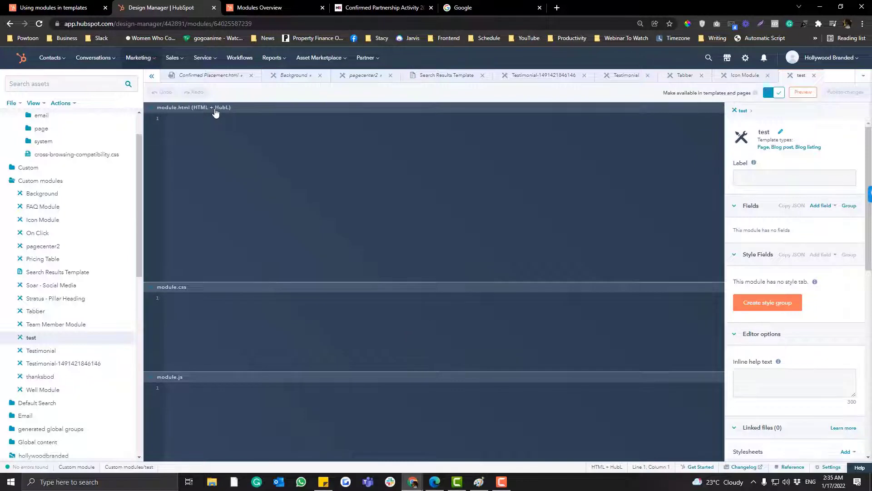
{"action": "mouse_move", "coordinate": [247, 114]}
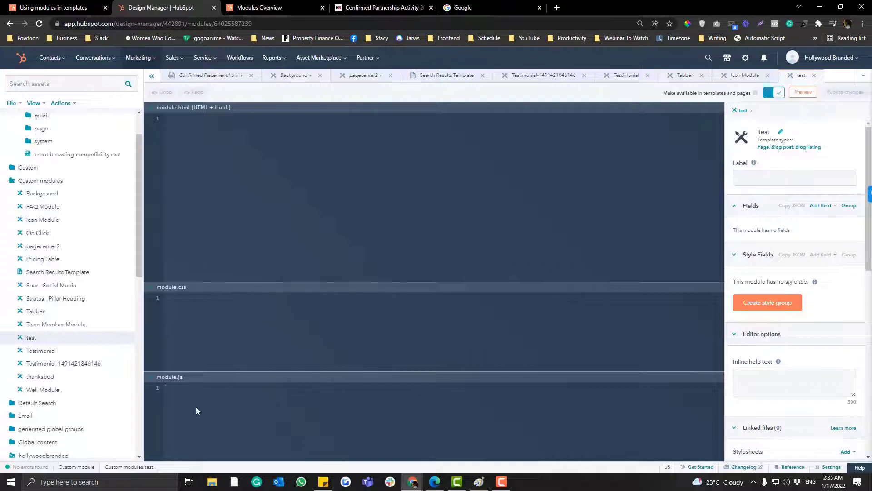
{"action": "mouse_move", "coordinate": [176, 384]}
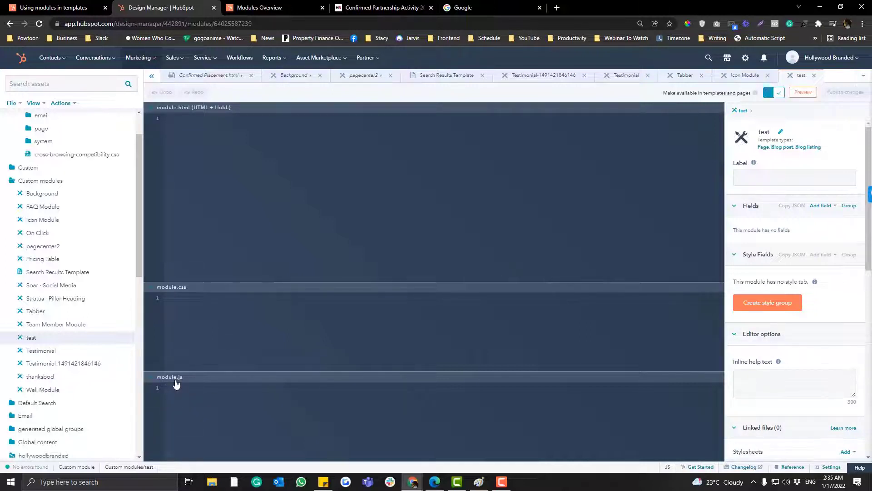
{"action": "left_click", "coordinate": [172, 387]}
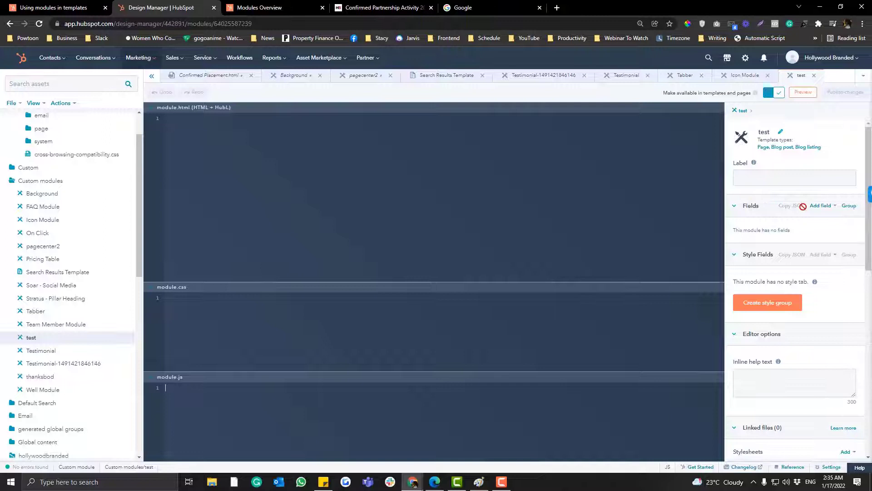
{"action": "left_click", "coordinate": [821, 206]}
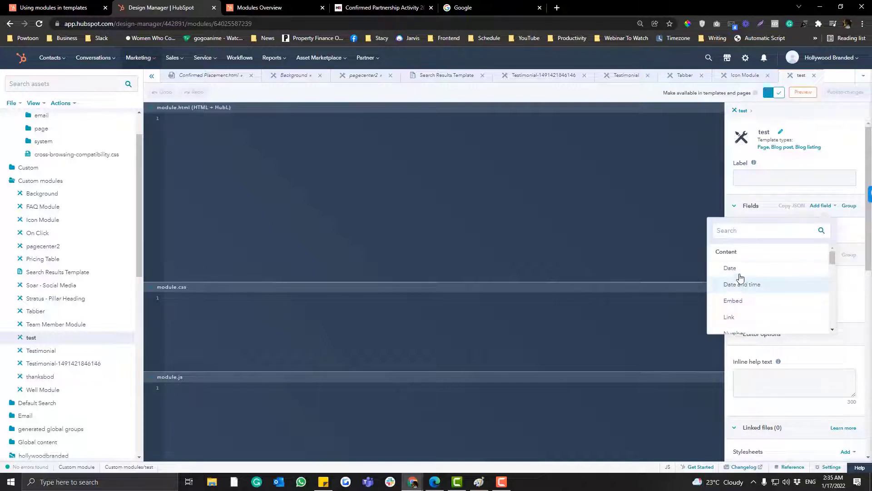
{"action": "scroll", "scroll_direction": "down", "scroll_amount": 3}
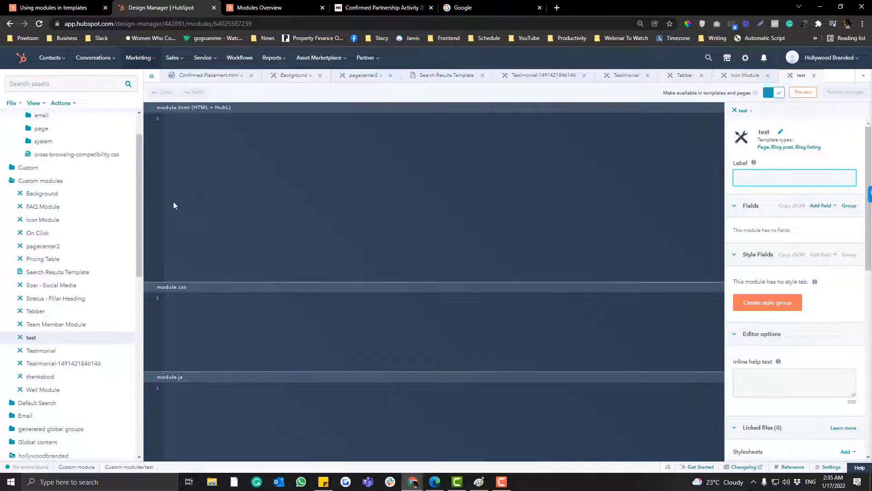
{"action": "mouse_move", "coordinate": [81, 349]}
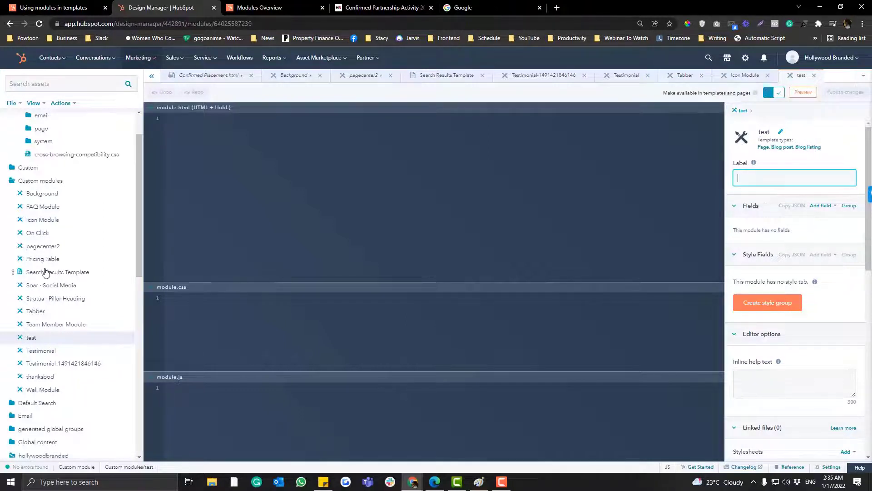
{"action": "mouse_move", "coordinate": [70, 338]}
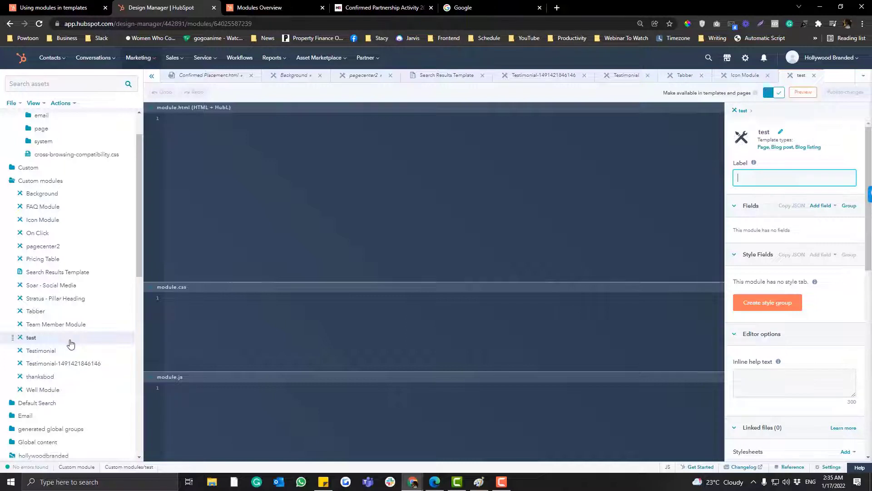
{"action": "mouse_move", "coordinate": [205, 258]}
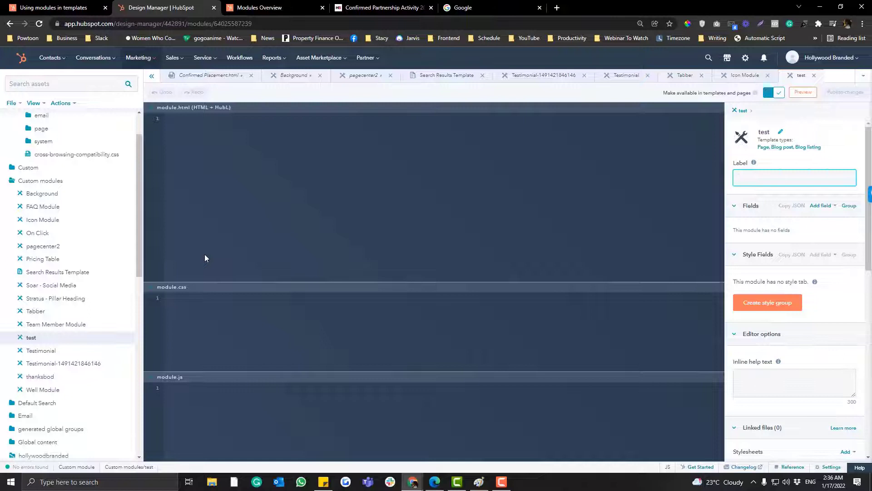
{"action": "left_click", "coordinate": [793, 177]}
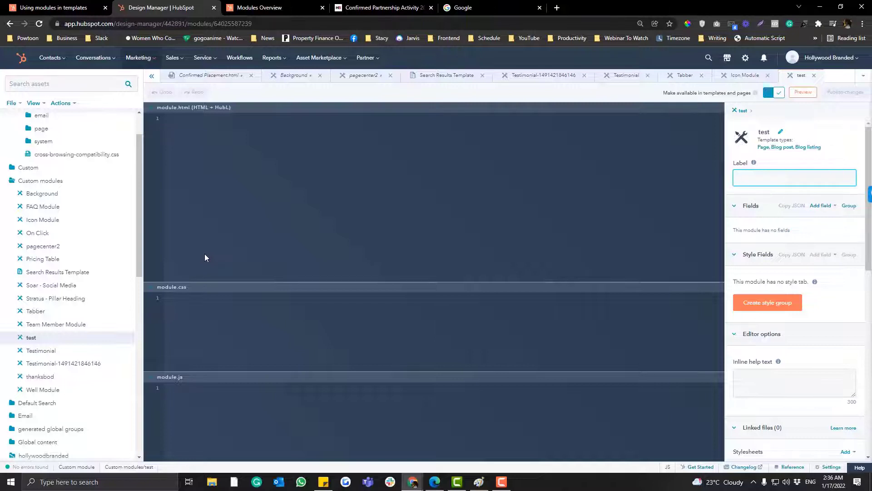
{"action": "left_click", "coordinate": [198, 122]}
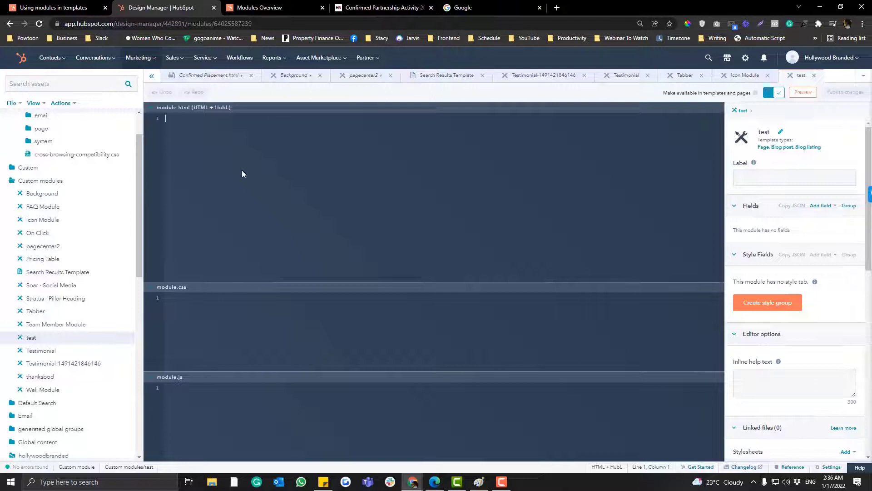
{"action": "mouse_move", "coordinate": [186, 346]}
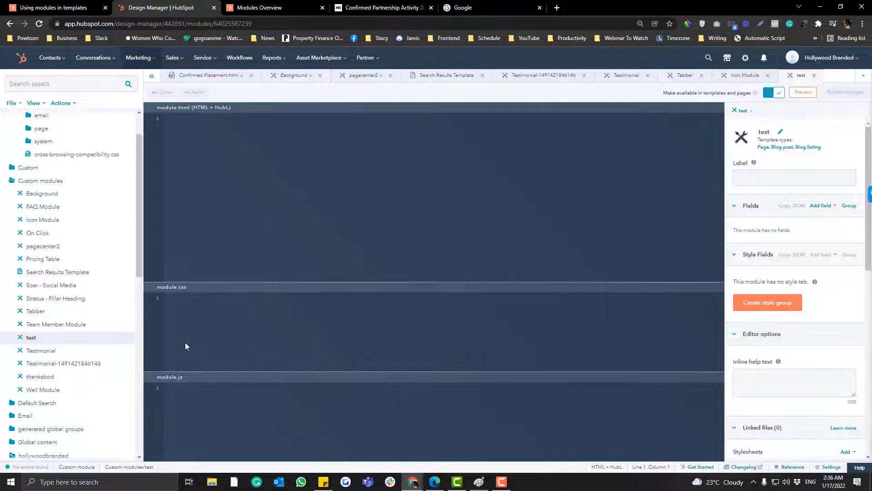
{"action": "mouse_move", "coordinate": [342, 333]}
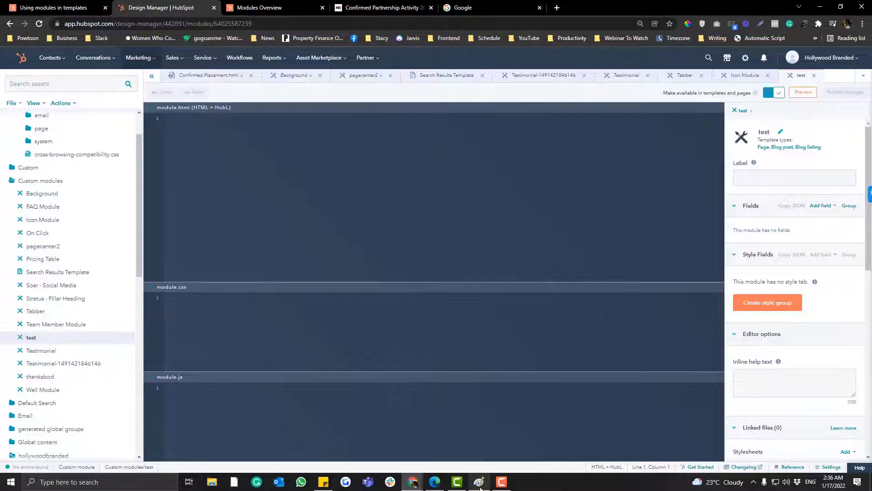
{"action": "left_click", "coordinate": [478, 482]}
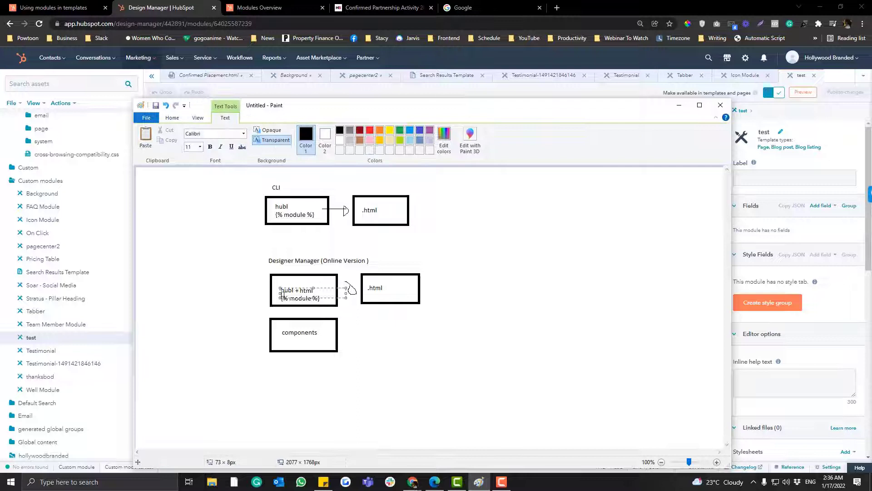
{"action": "left_click", "coordinate": [172, 118]}
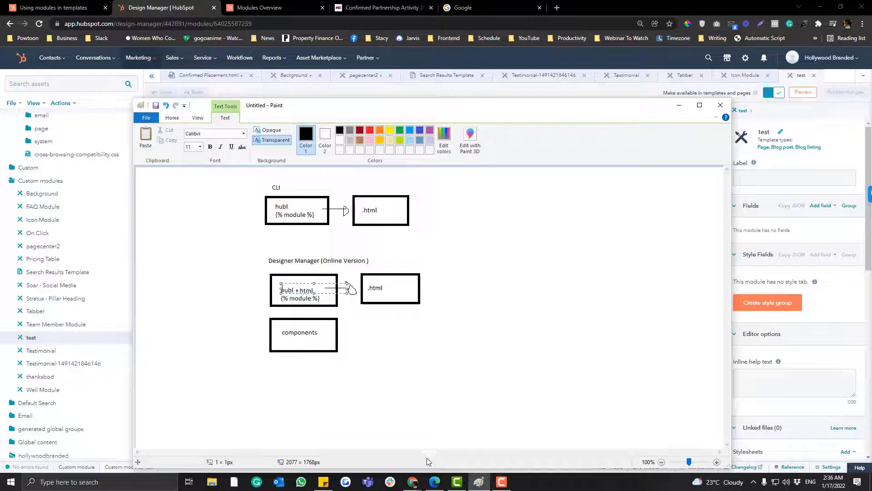
{"action": "right_click", "coordinate": [30, 337]}
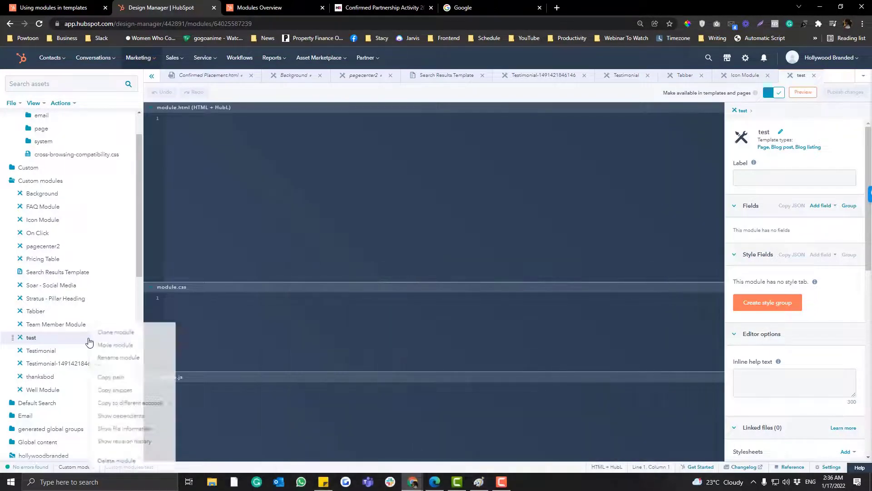
Step: Match the live 2021 PLACEMENT GALLERY heading to its Confirmed Placement.html code line
{"action": "left_click", "coordinate": [116, 461]}
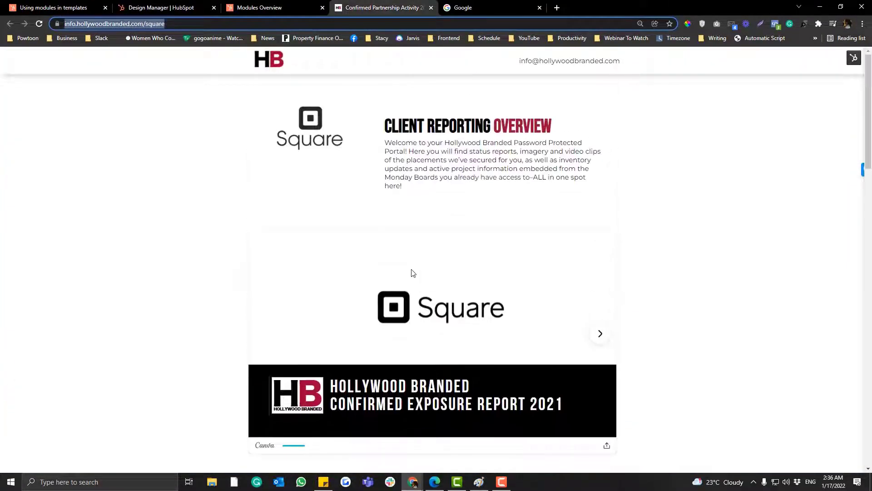
{"action": "scroll", "scroll_direction": "down", "scroll_amount": 3}
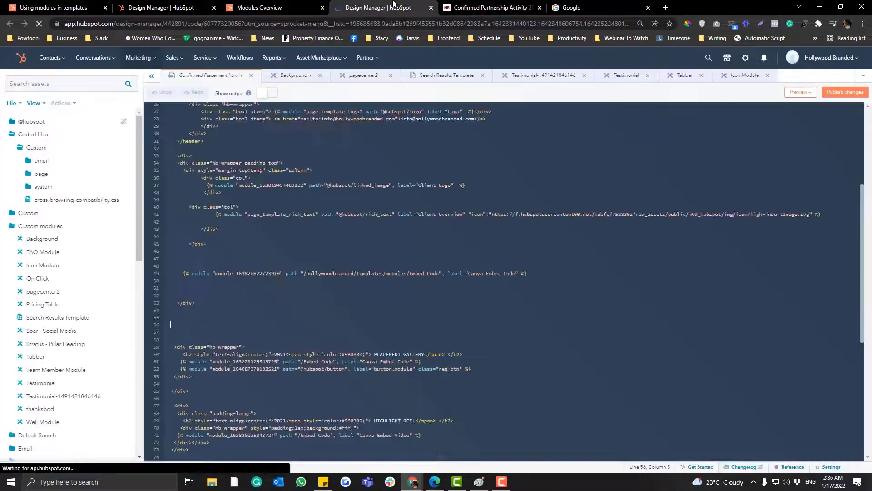
{"action": "scroll", "scroll_direction": "down", "scroll_amount": 3}
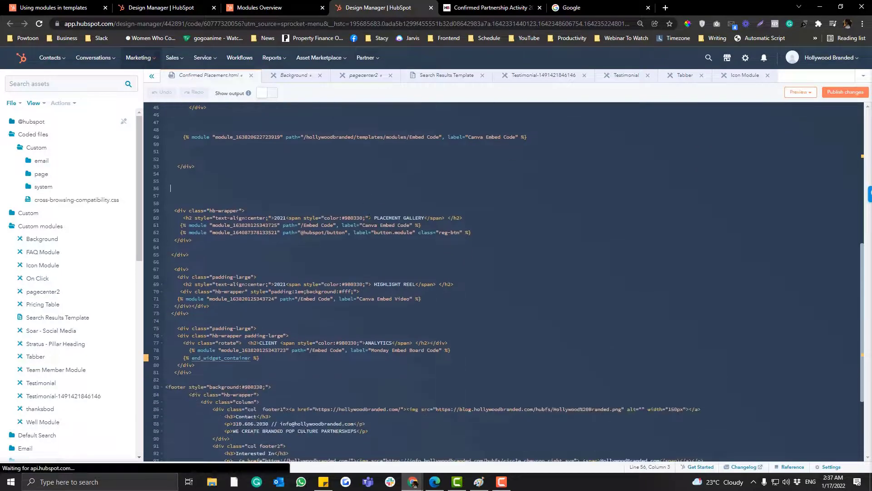
{"action": "left_click", "coordinate": [492, 8]}
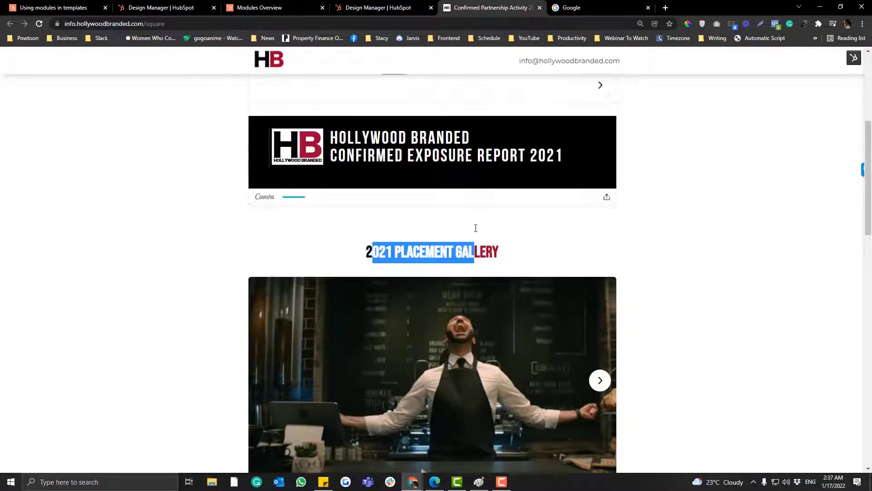
{"action": "scroll", "scroll_direction": "up", "scroll_amount": 3}
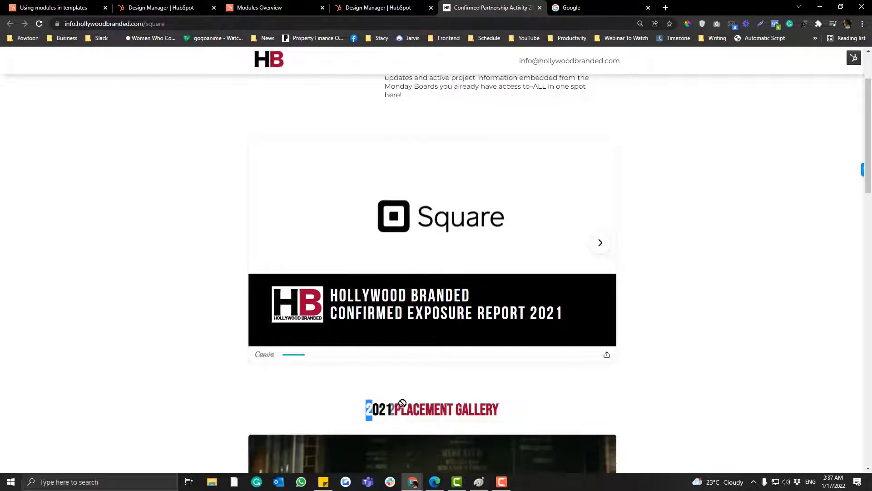
{"action": "left_click", "coordinate": [381, 8]}
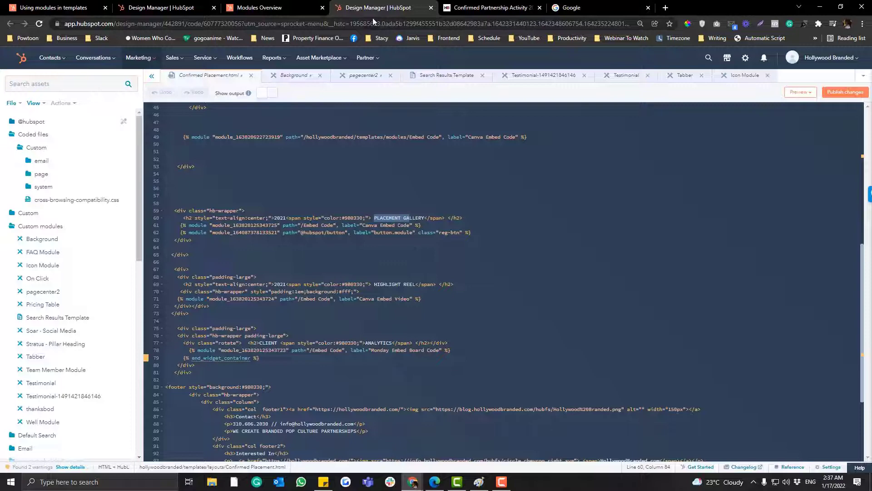
{"action": "left_click", "coordinate": [272, 7]}
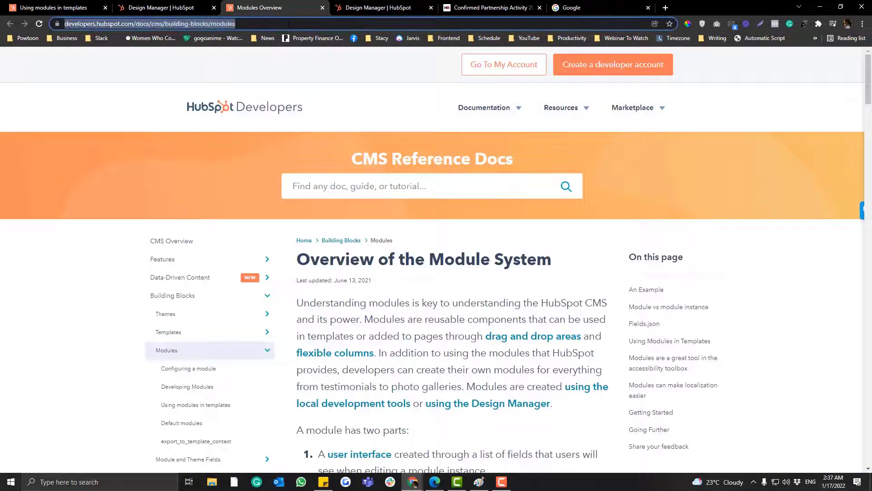
{"action": "left_click", "coordinate": [383, 7]}
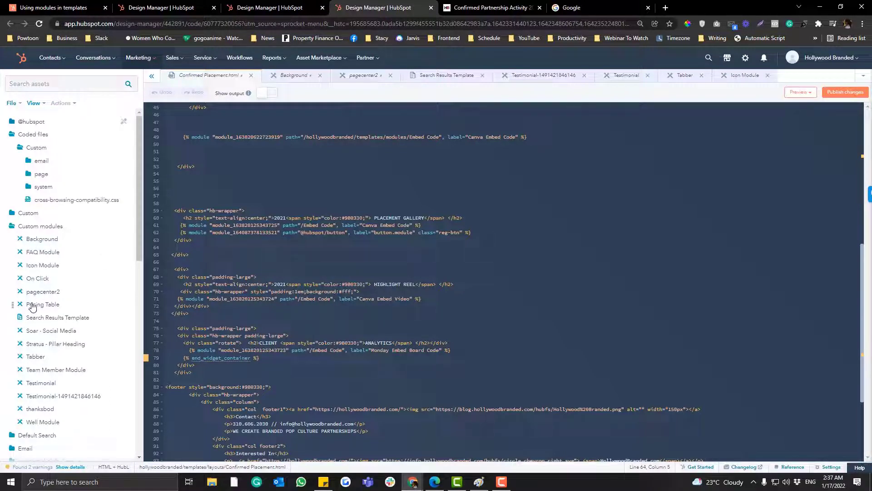
{"action": "mouse_move", "coordinate": [65, 302]}
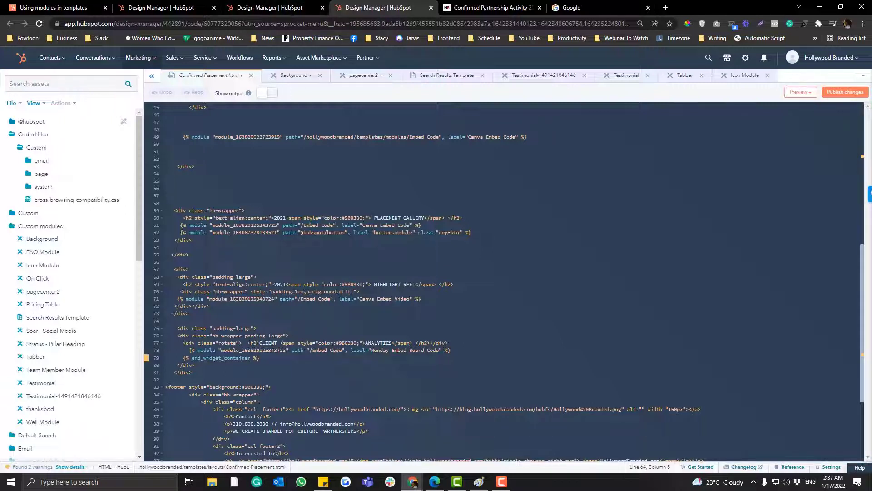
Step: Check line 60's PLACEMENT GALLERY heading spans, then bring up the Square page editor
{"action": "left_click", "coordinate": [420, 211]}
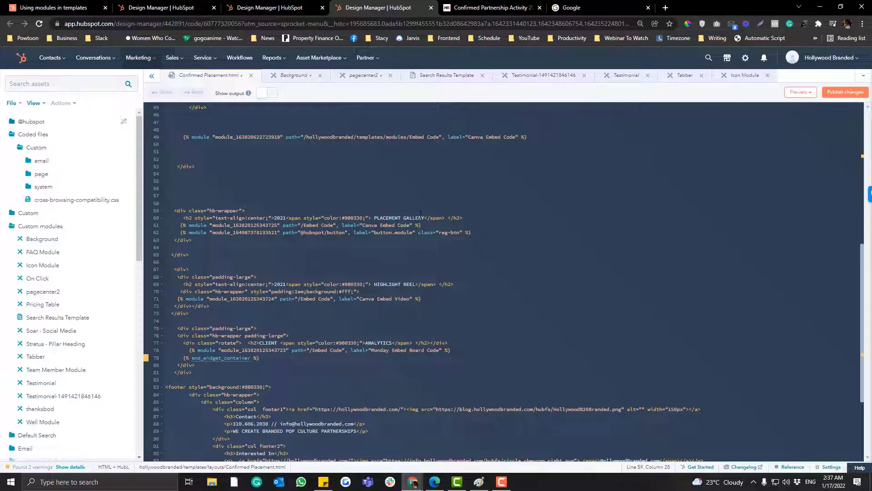
{"action": "left_click", "coordinate": [191, 225]}
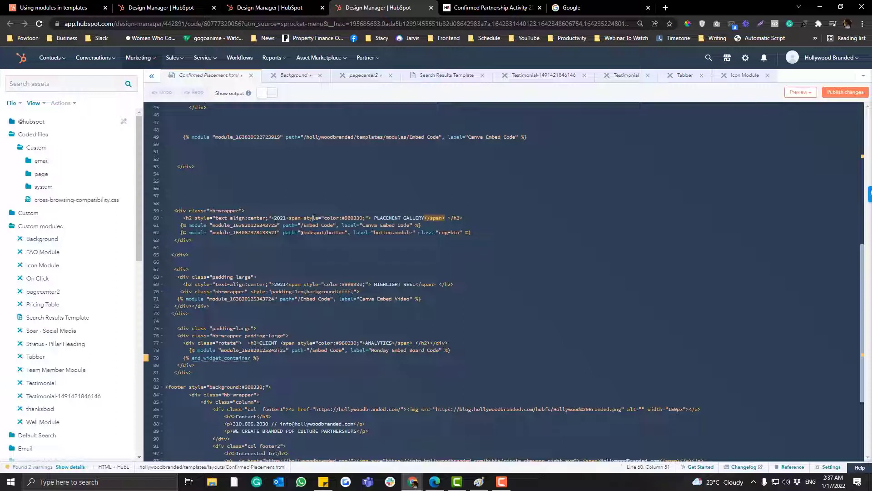
{"action": "left_click", "coordinate": [492, 7]}
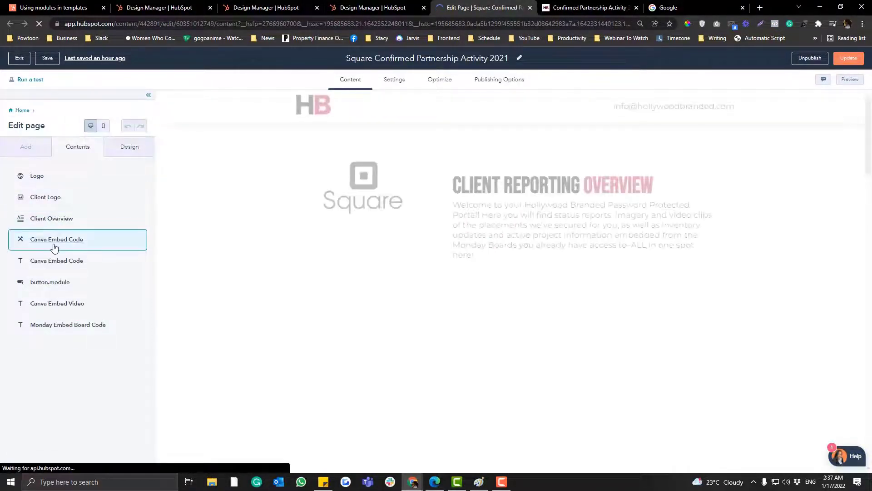
Step: Return from the Canva Embed Code module to the Confirmed Placement.html template code
{"action": "left_click", "coordinate": [375, 8]}
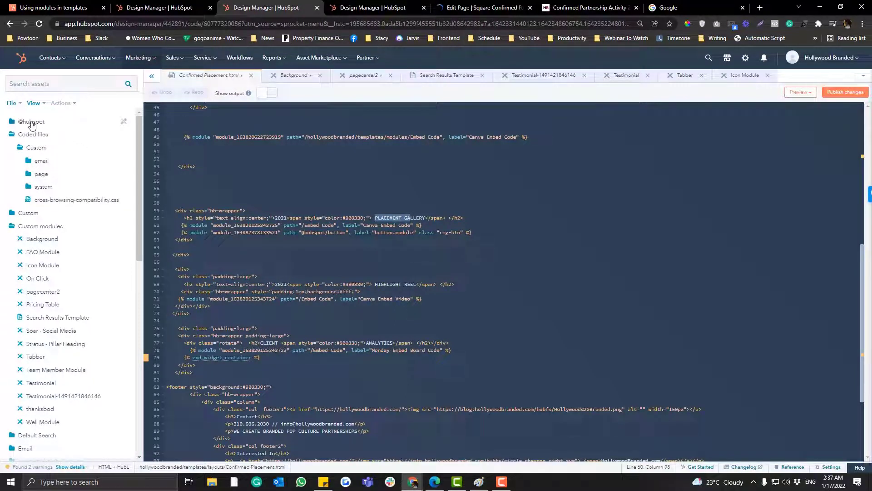
{"action": "left_click", "coordinate": [31, 121]}
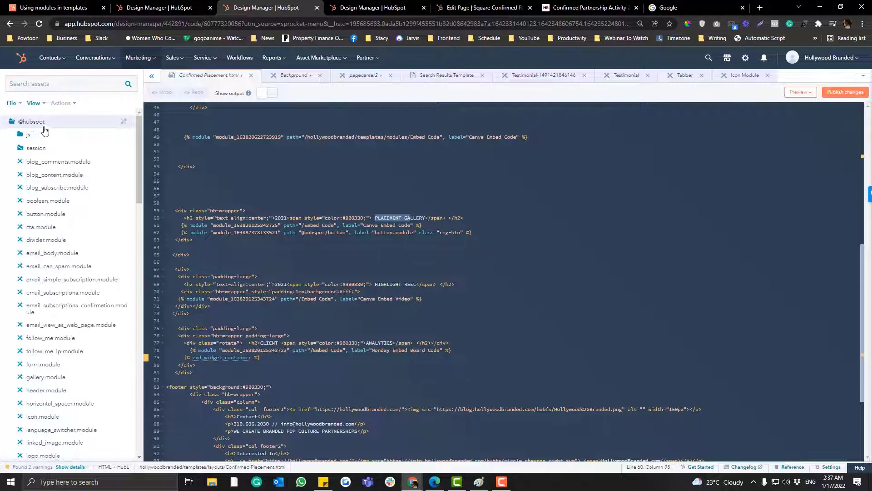
{"action": "mouse_move", "coordinate": [58, 209]}
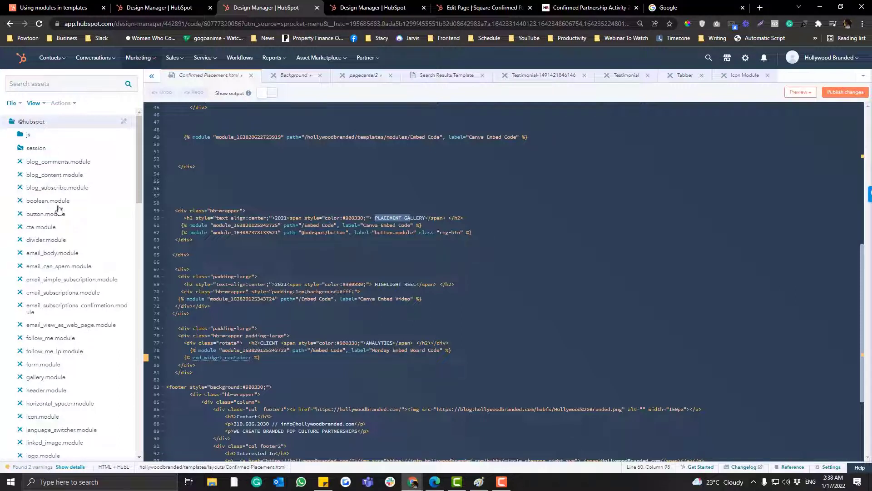
{"action": "mouse_move", "coordinate": [59, 189]}
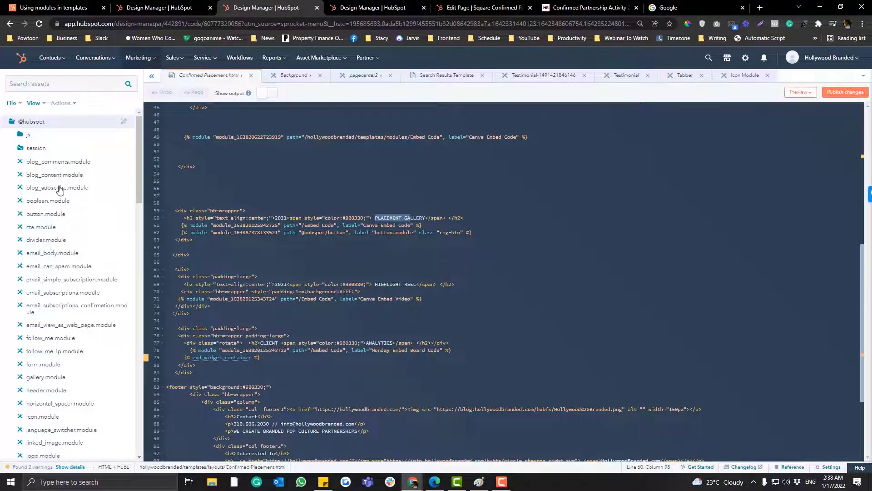
{"action": "scroll", "scroll_direction": "down", "scroll_amount": 3}
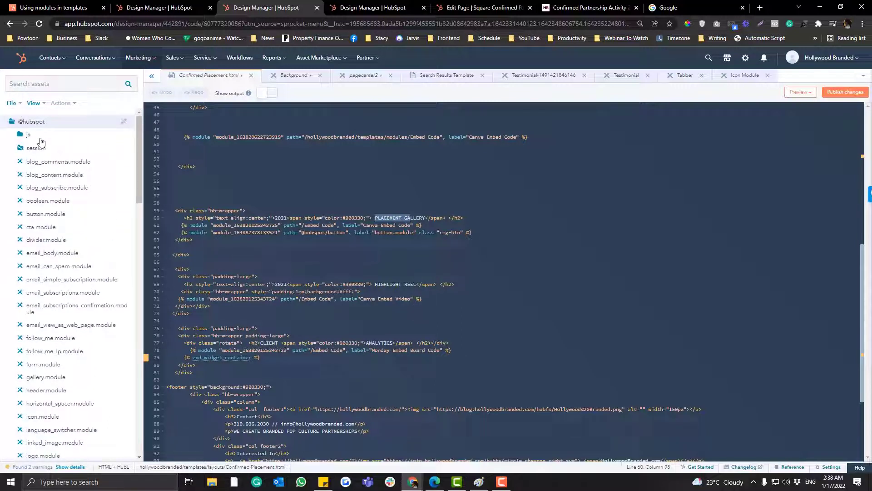
{"action": "scroll", "scroll_direction": "down", "scroll_amount": 3}
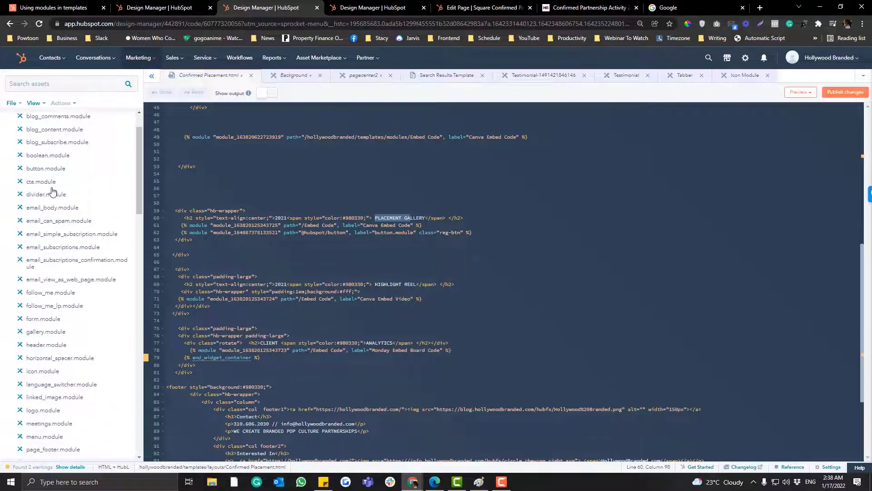
{"action": "scroll", "scroll_direction": "down", "scroll_amount": 3}
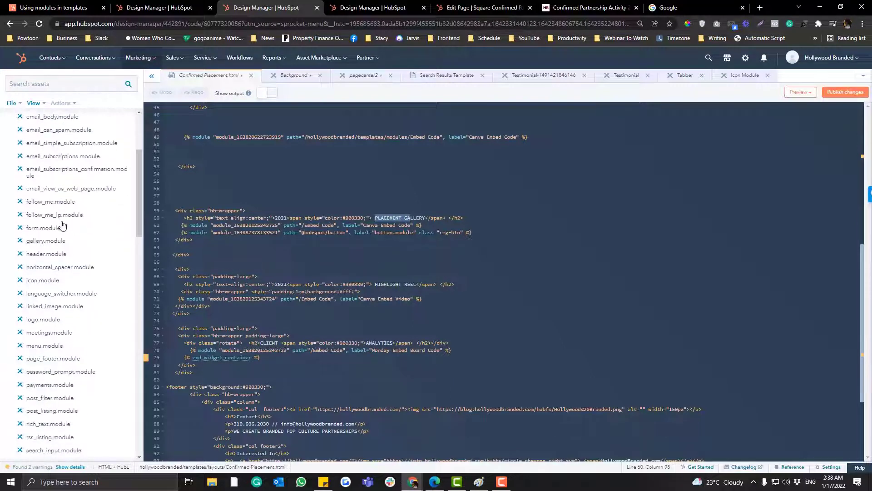
{"action": "scroll", "scroll_direction": "down", "scroll_amount": 3}
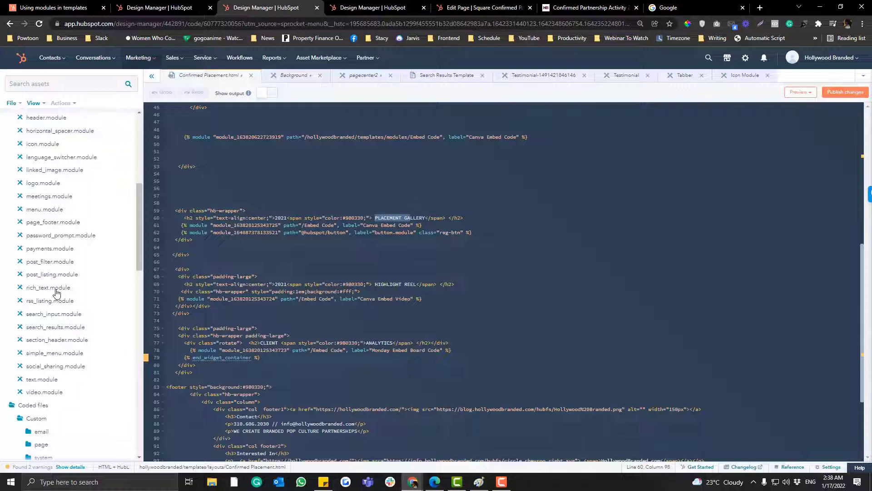
{"action": "left_click", "coordinate": [42, 379]}
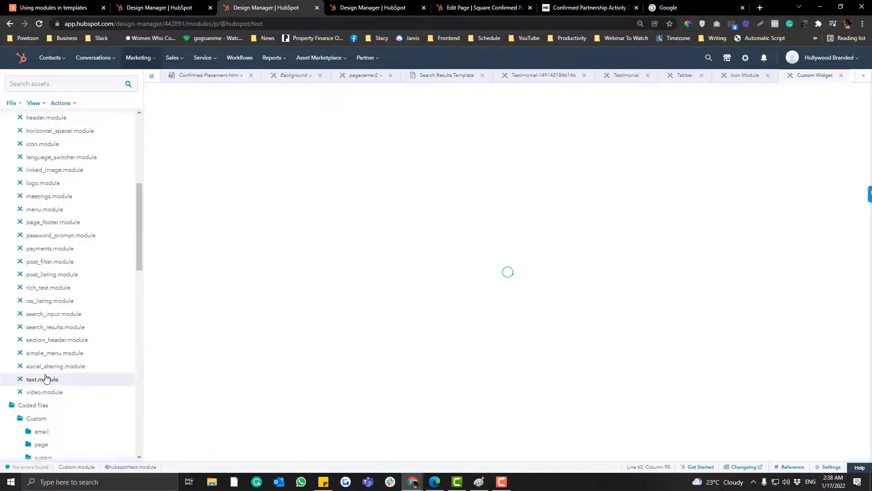
{"action": "left_click", "coordinate": [42, 379]}
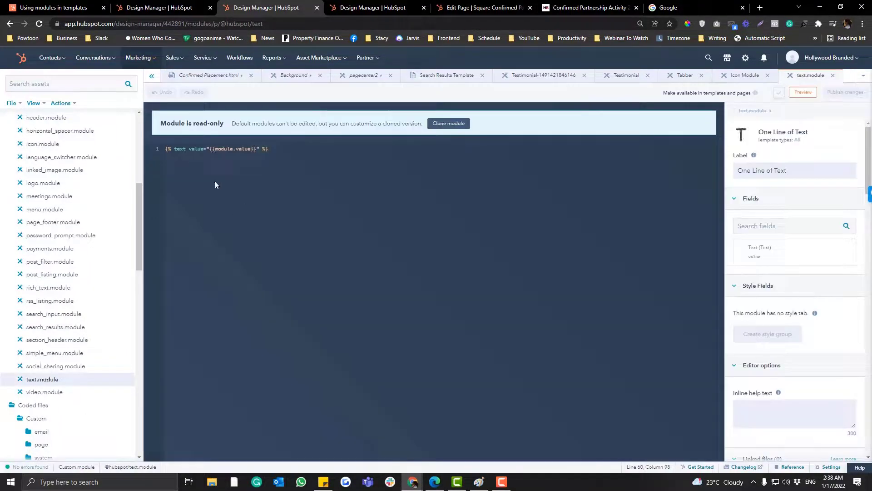
{"action": "mouse_move", "coordinate": [752, 276]}
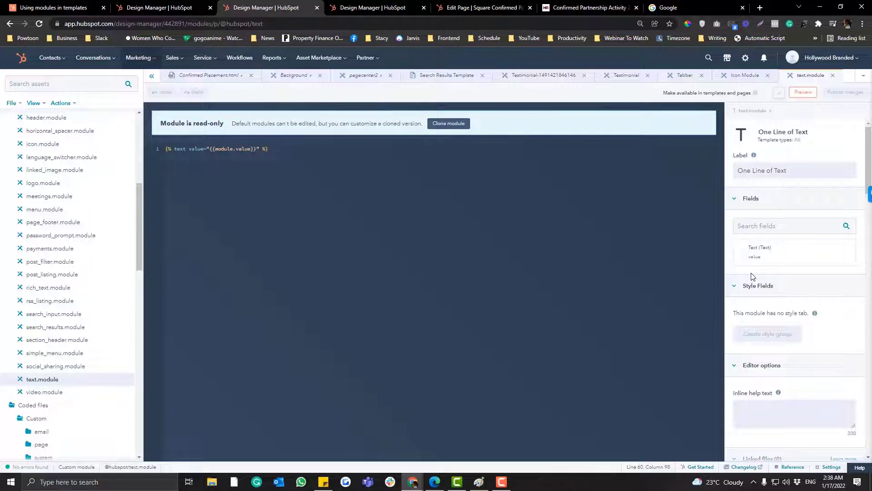
{"action": "left_click", "coordinate": [802, 93]}
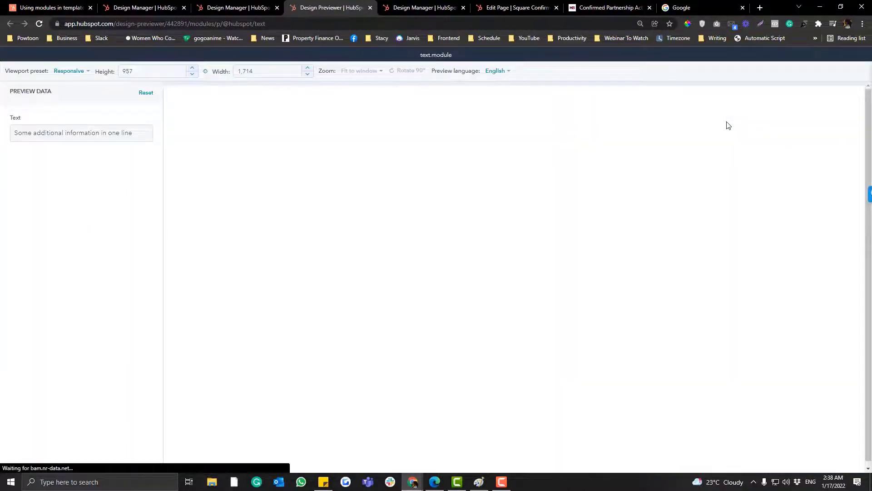
{"action": "left_click", "coordinate": [236, 8]}
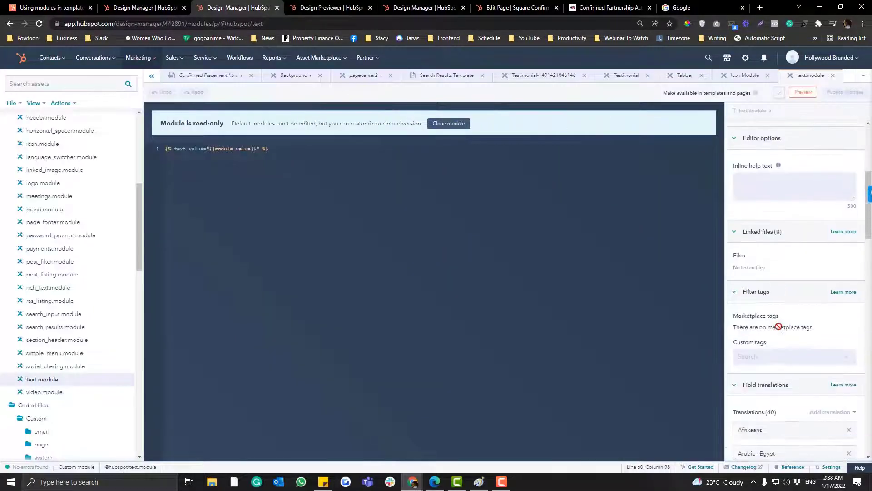
Step: Select the text module's Template usage snippet in the sidebar
{"action": "scroll", "scroll_direction": "down", "scroll_amount": 3}
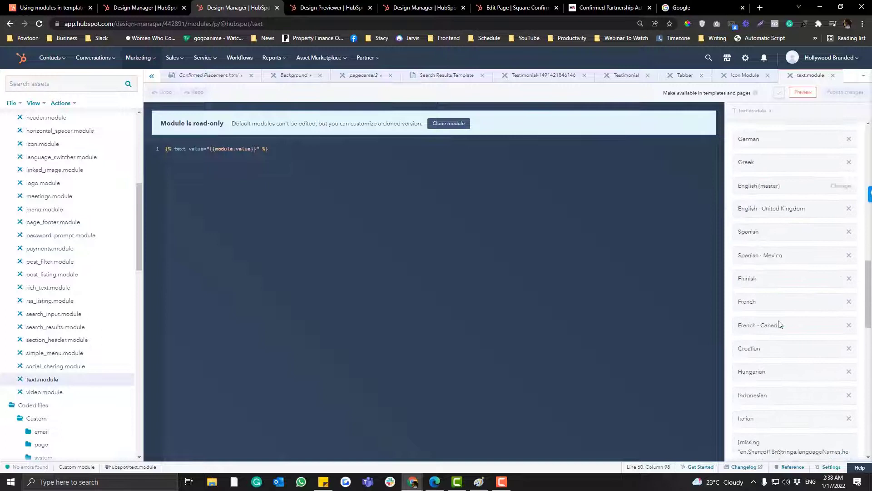
{"action": "scroll", "scroll_direction": "down", "scroll_amount": 3}
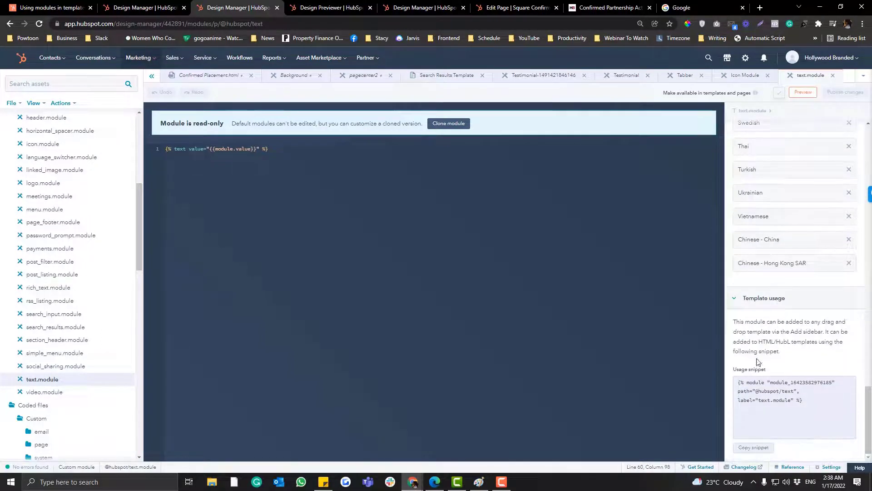
{"action": "triple_click", "coordinate": [783, 391]}
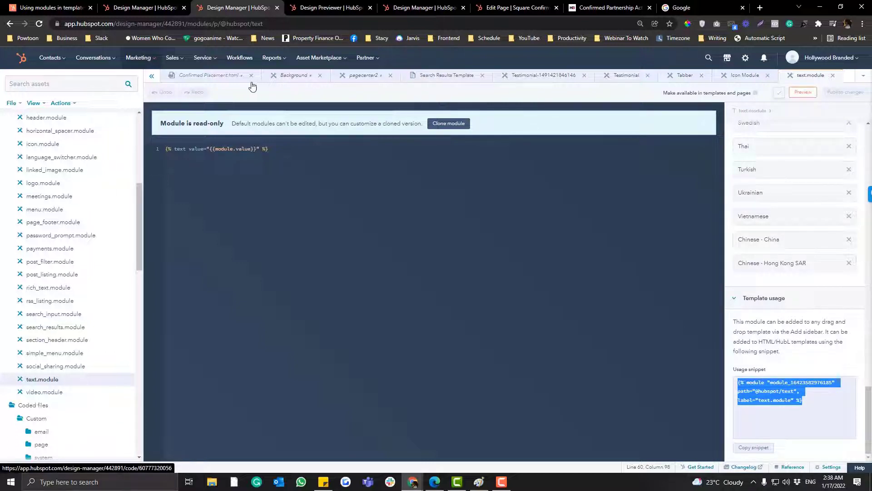
{"action": "left_click", "coordinate": [211, 75]}
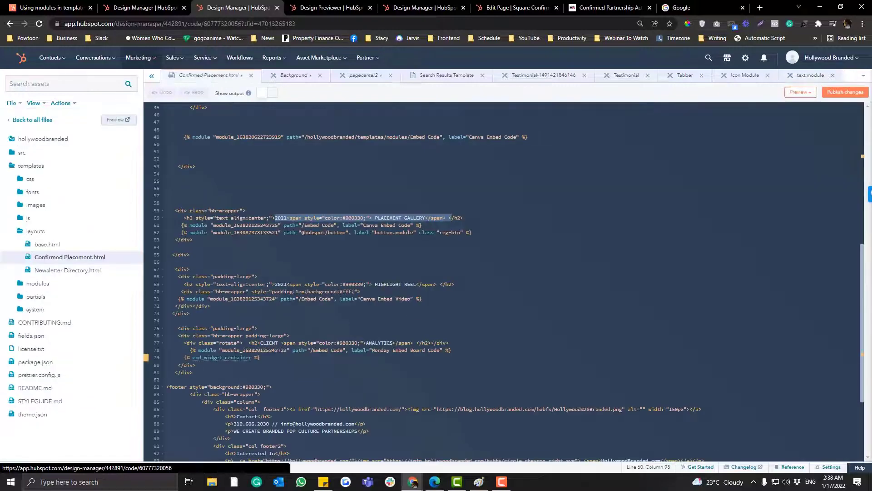
{"action": "left_click", "coordinate": [464, 217]}
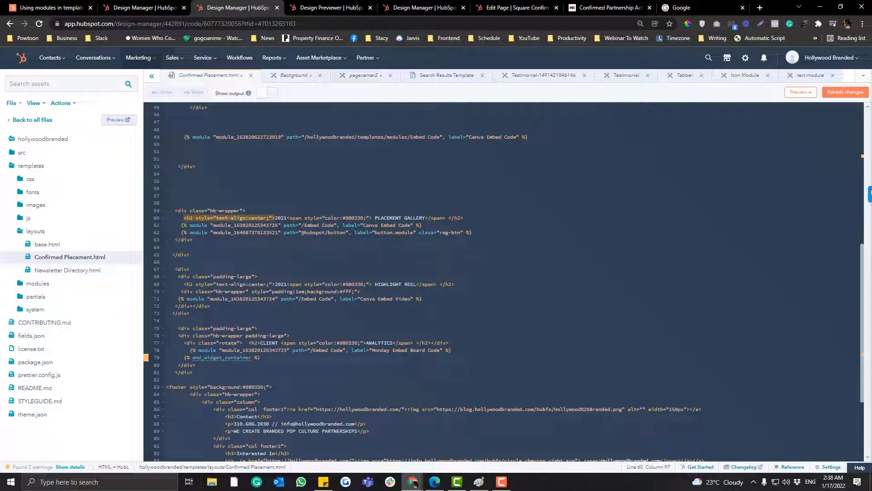
{"action": "left_click", "coordinate": [194, 218]}
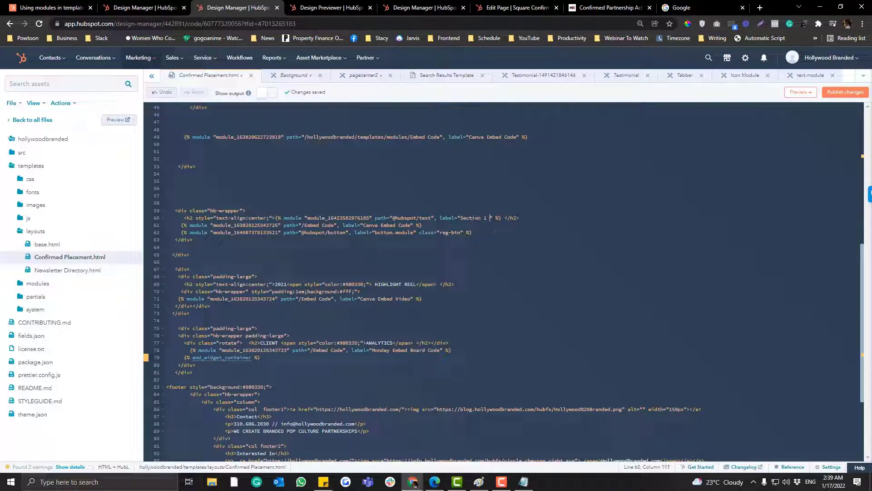
{"action": "type", "text": "Title"}
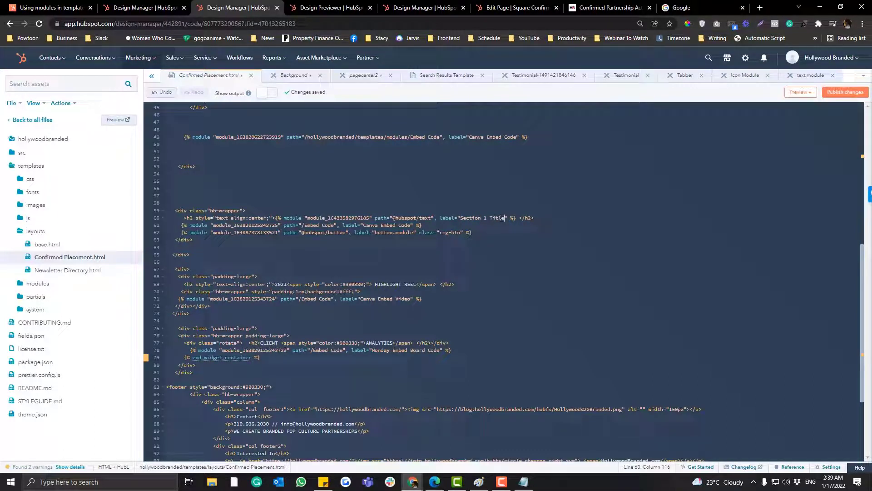
{"action": "left_click", "coordinate": [515, 8]}
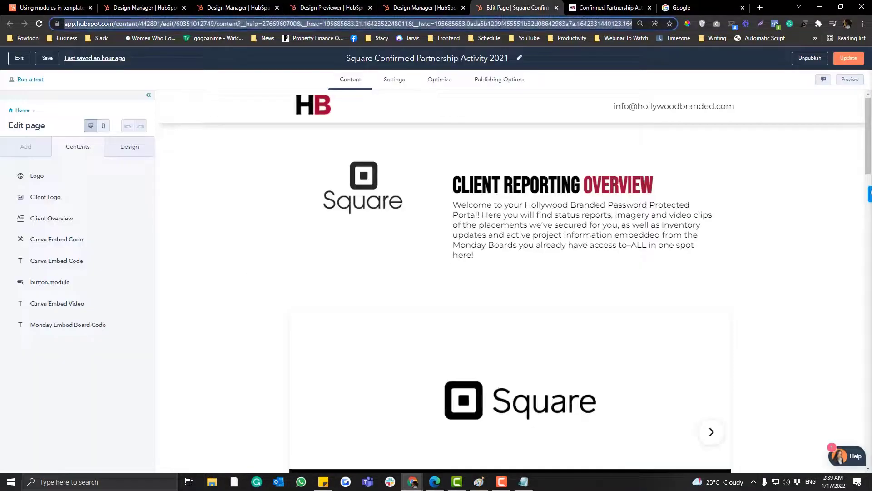
Step: Reload the Square editor, test and revert Section 1 Title's text, then save
{"action": "left_click", "coordinate": [56, 260]}
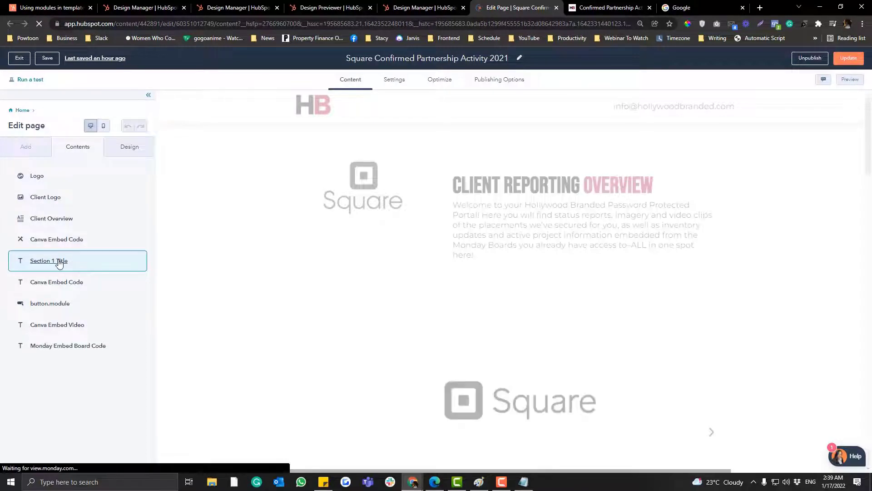
{"action": "left_click", "coordinate": [49, 261]}
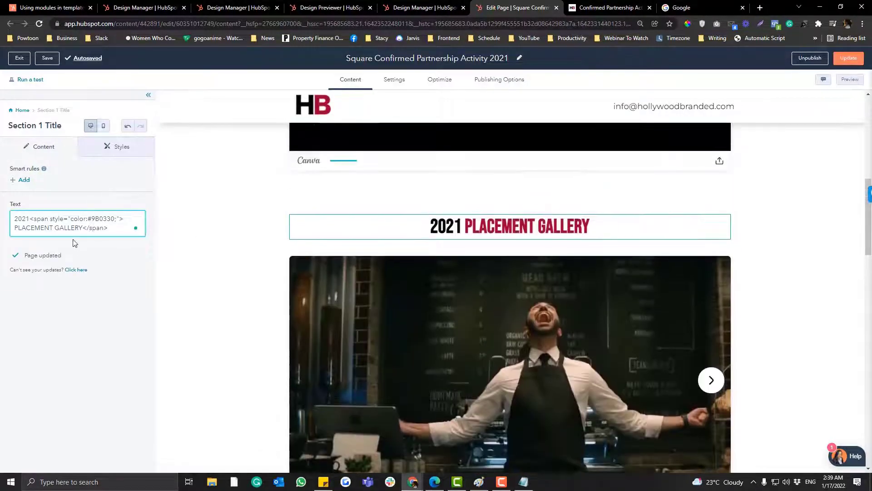
{"action": "type", "text": "sdasdas"}
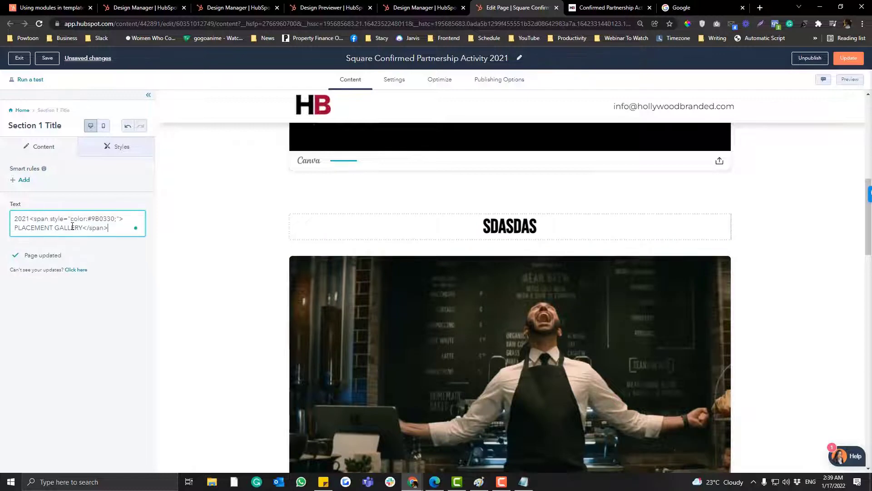
{"action": "left_click", "coordinate": [75, 223]}
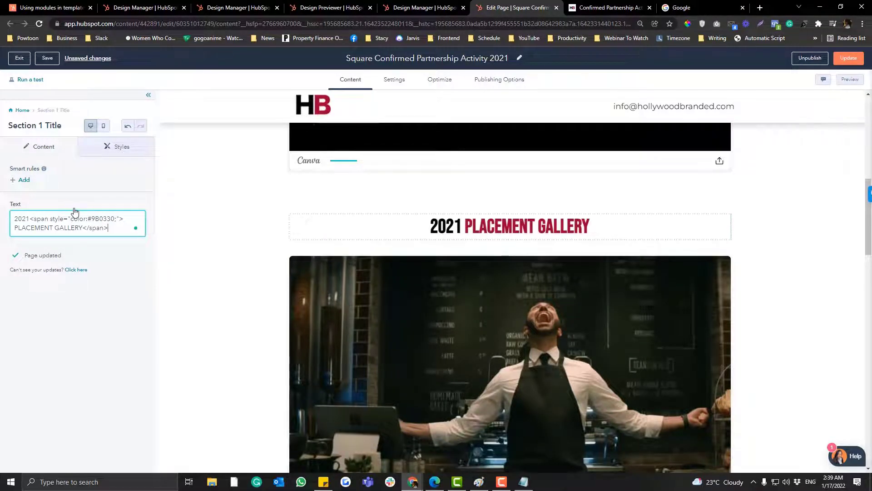
{"action": "left_click", "coordinate": [47, 57]}
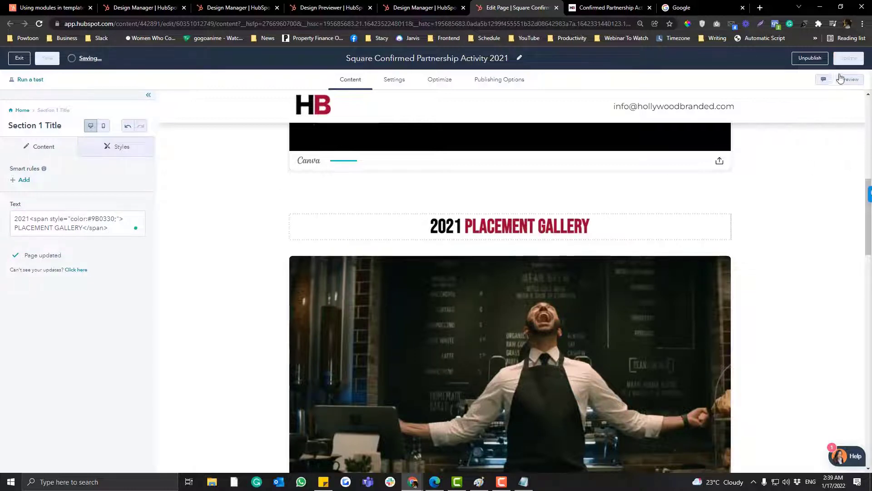
{"action": "left_click", "coordinate": [848, 57]}
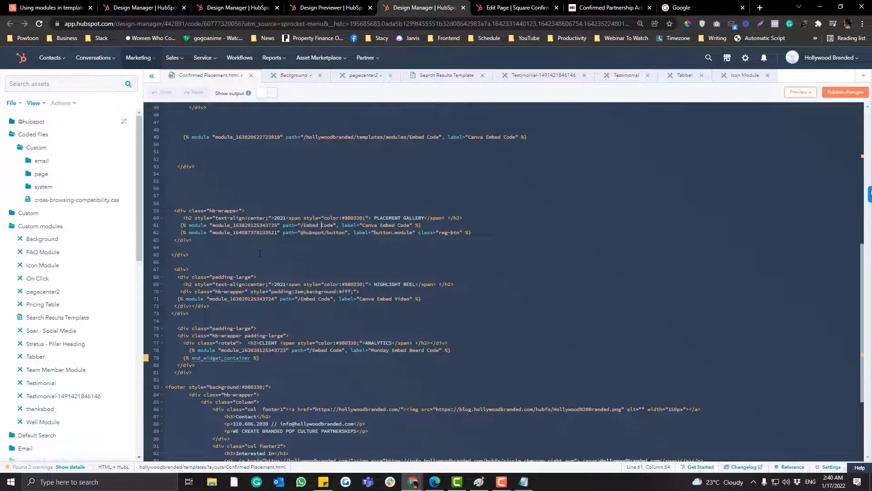
Step: Turn the Highlight Reel heading into module_1 labelled Section 2 Title and publish
{"action": "scroll", "scroll_direction": "up", "scroll_amount": 3}
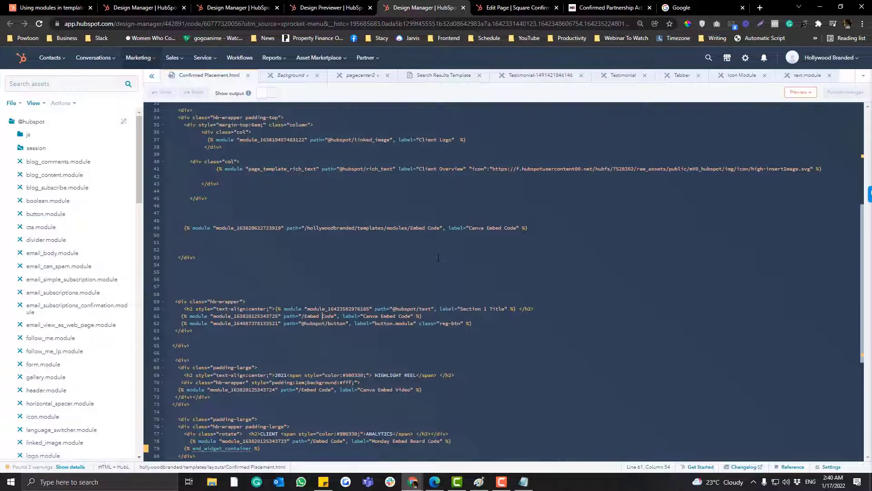
{"action": "scroll", "scroll_direction": "down", "scroll_amount": 3}
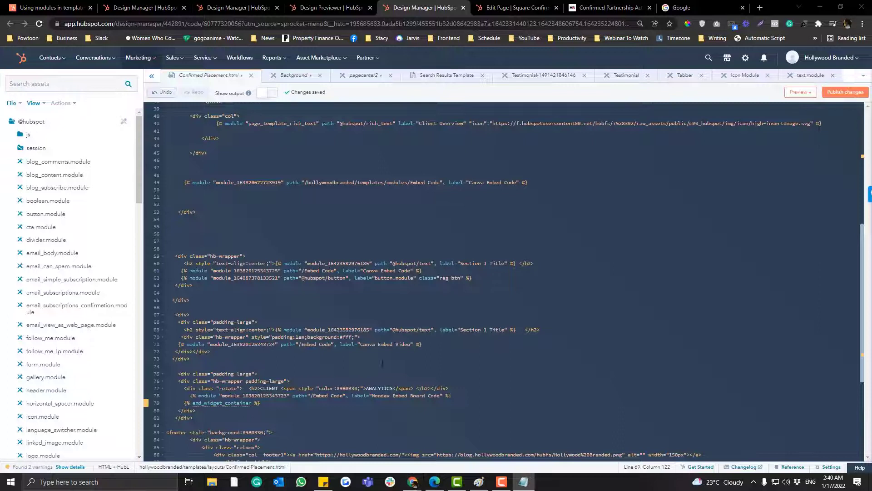
{"action": "left_click", "coordinate": [329, 329]}
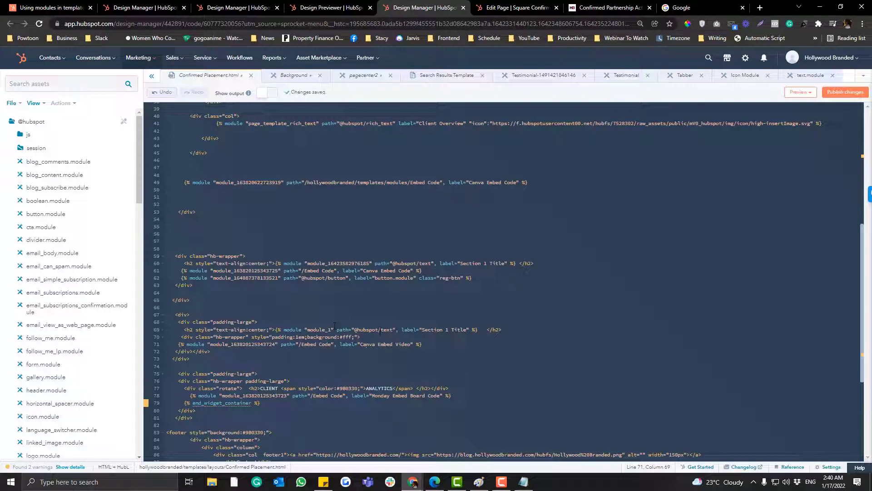
{"action": "left_click", "coordinate": [445, 330]}
{"action": "type", "text": "2"}
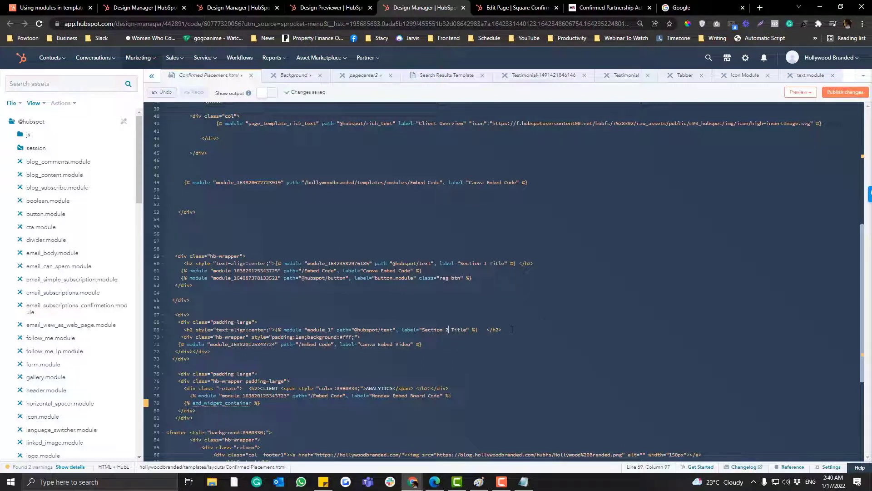
{"action": "left_click", "coordinate": [845, 91]}
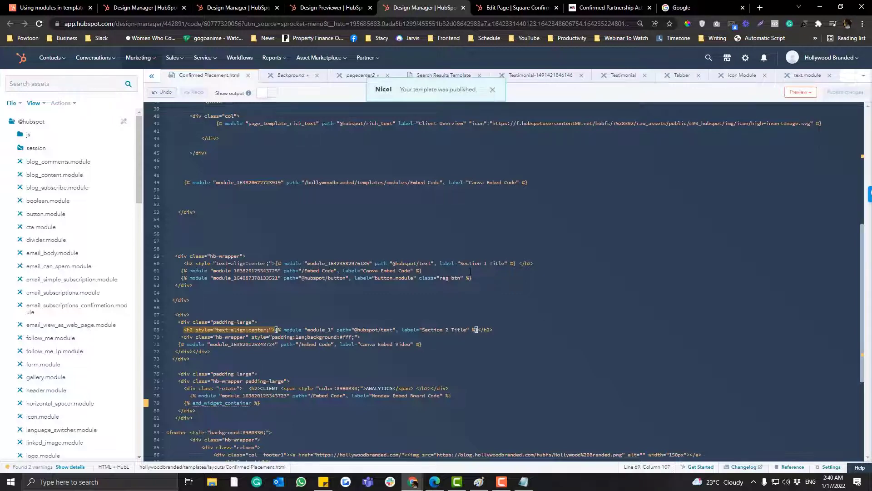
{"action": "left_click", "coordinate": [515, 7]}
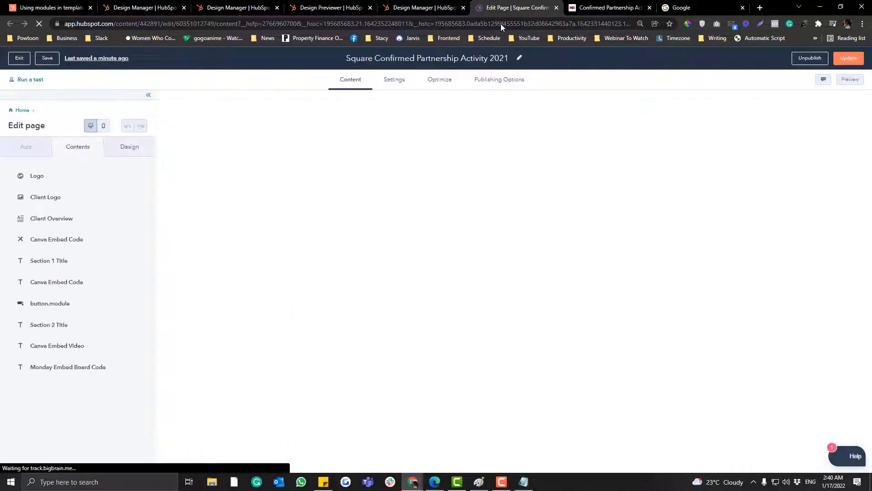
Step: Confirm Section 2 Title reads 2021 HIGHLIGHT REEL, update the page, and view it live
{"action": "left_click", "coordinate": [57, 282]}
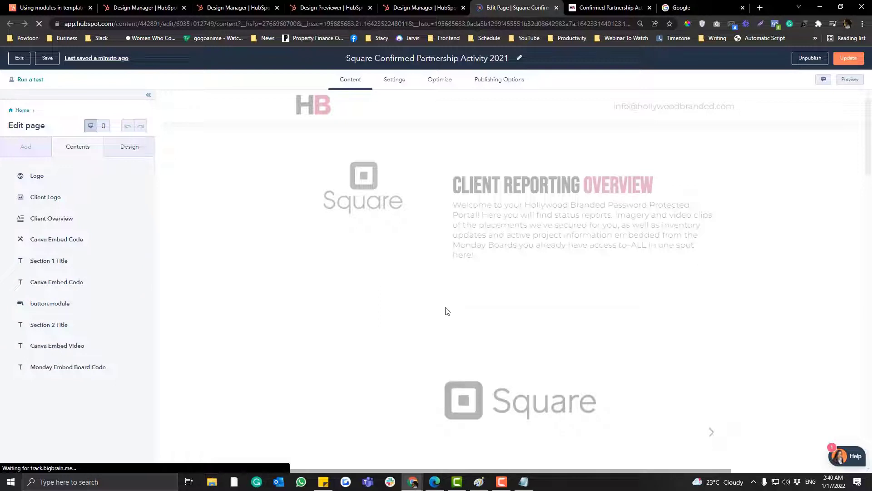
{"action": "left_click", "coordinate": [49, 324]}
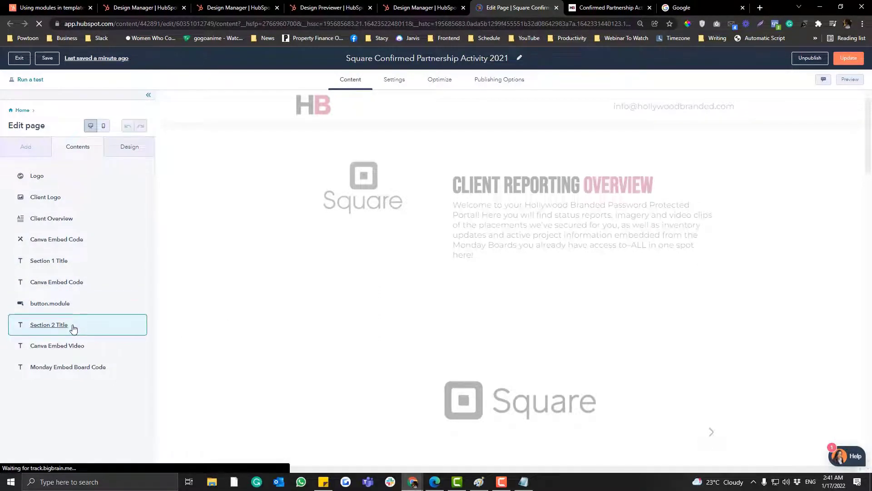
{"action": "left_click", "coordinate": [49, 325]}
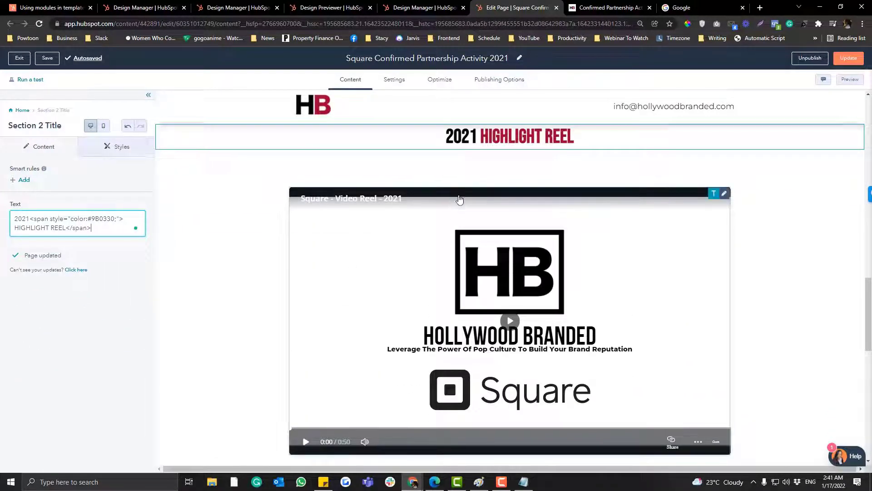
{"action": "scroll", "scroll_direction": "down", "scroll_amount": 3}
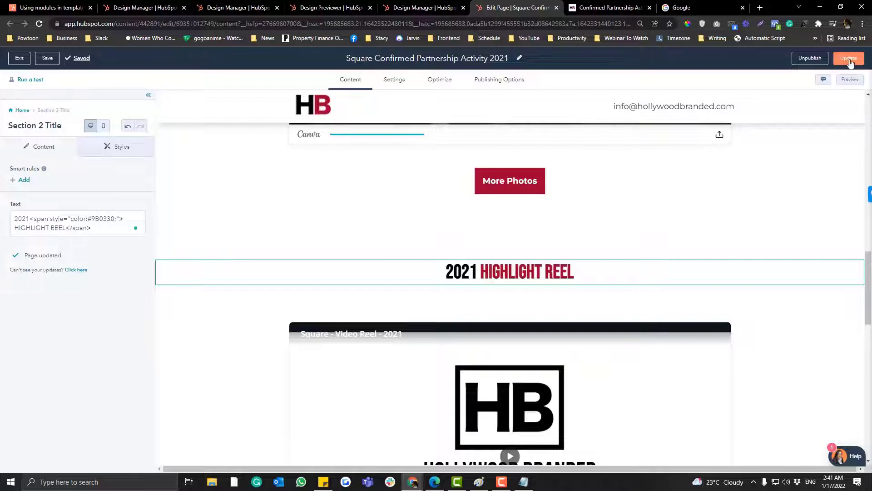
{"action": "left_click", "coordinate": [850, 57]}
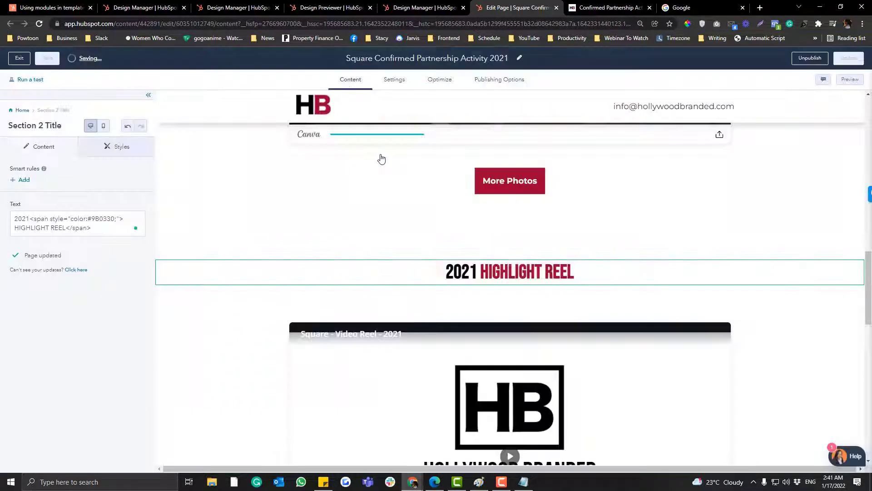
{"action": "left_click", "coordinate": [47, 57]}
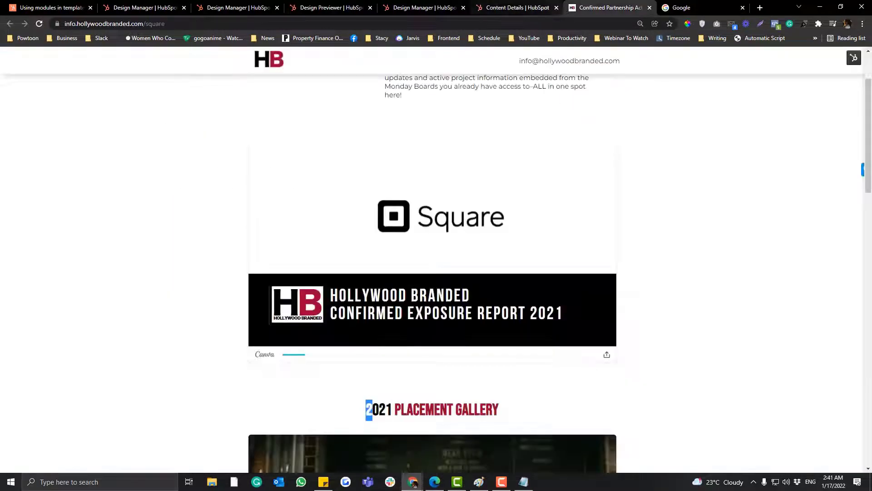
Step: View the live Agency Partnership page from Landing Pages and scroll to its one-line heading
{"action": "left_click", "coordinate": [515, 7]}
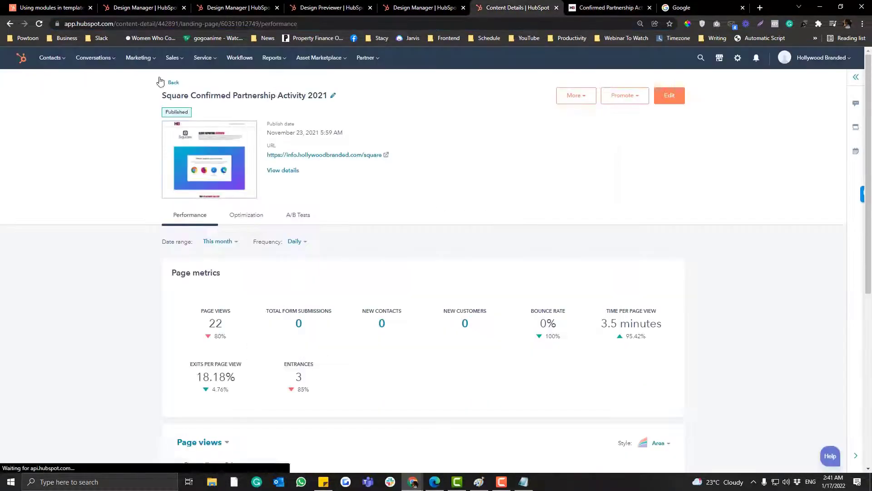
{"action": "left_click", "coordinate": [138, 57]}
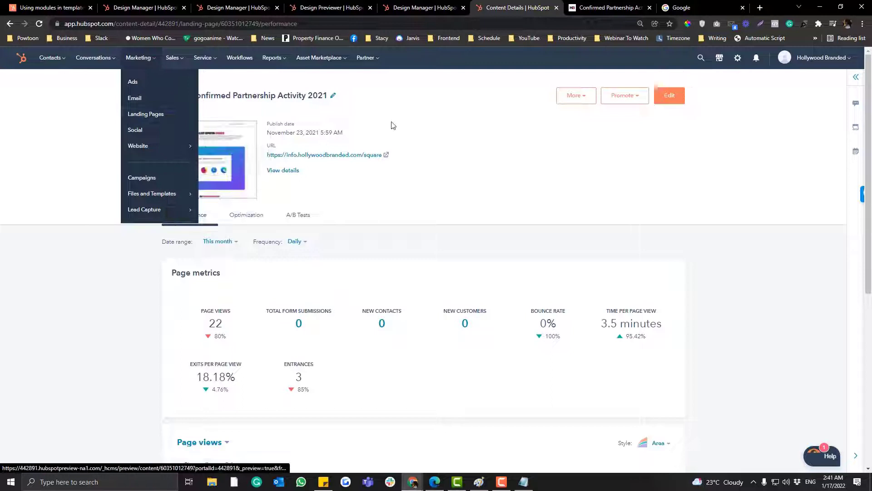
{"action": "left_click", "coordinate": [145, 114]}
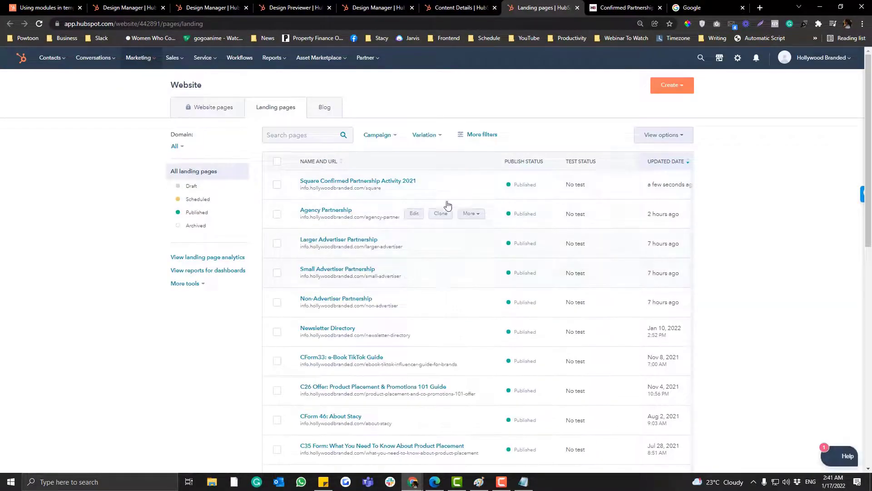
{"action": "left_click", "coordinate": [471, 213]}
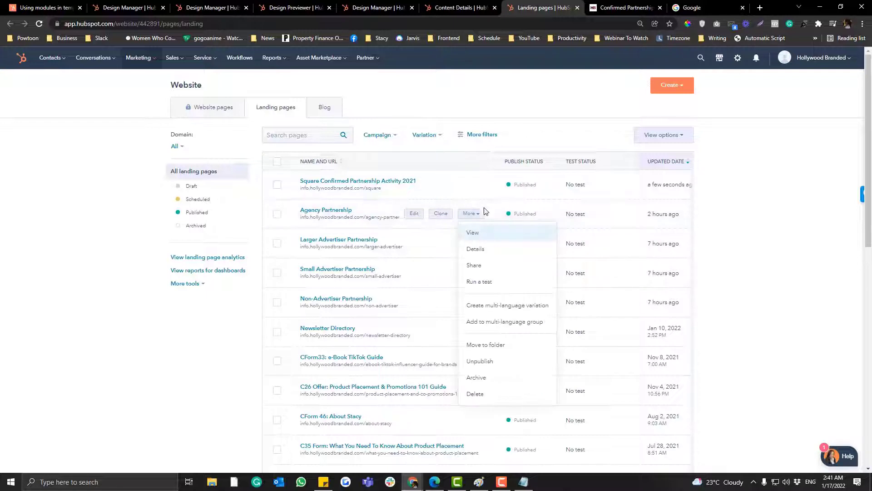
{"action": "left_click", "coordinate": [472, 233]}
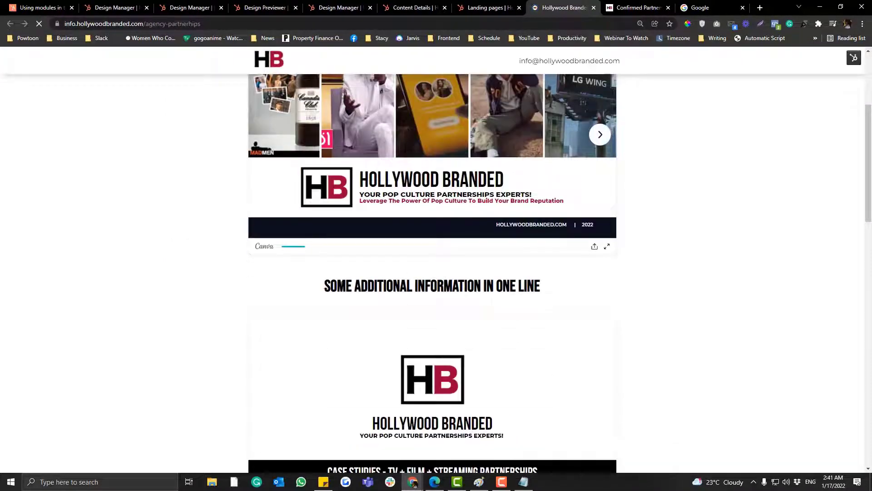
{"action": "scroll", "scroll_direction": "up", "scroll_amount": 3}
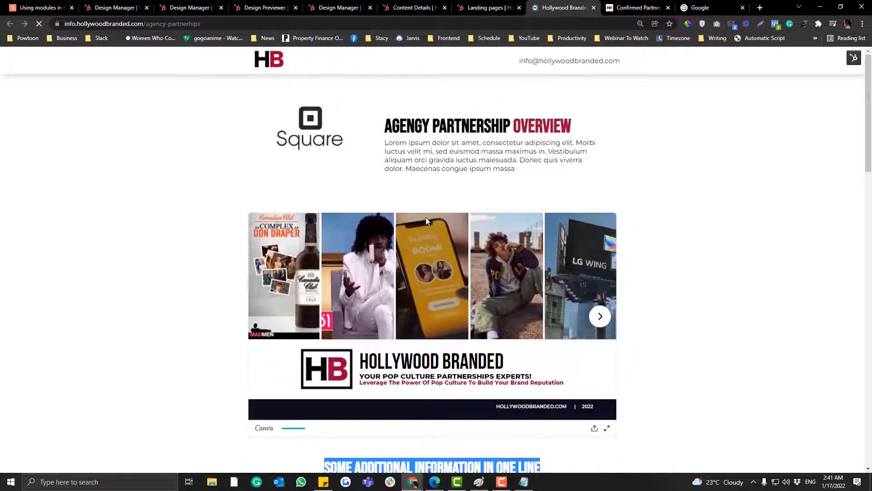
{"action": "scroll", "scroll_direction": "down", "scroll_amount": 3}
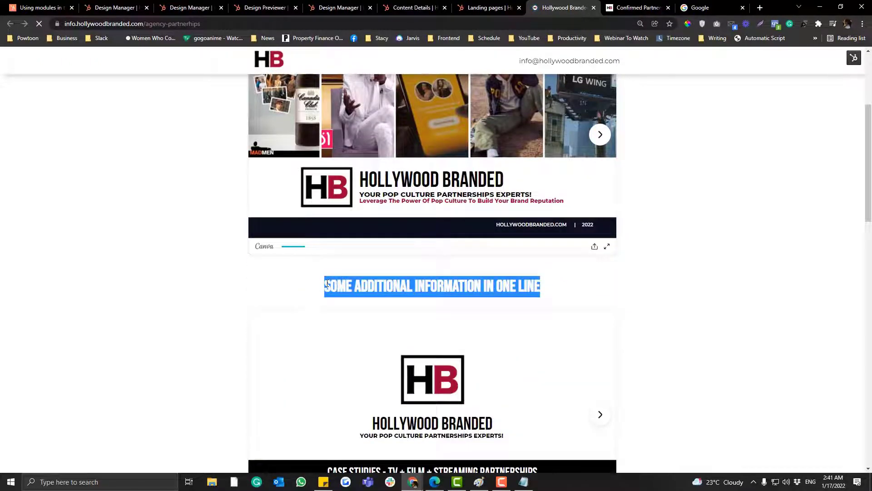
{"action": "scroll", "scroll_direction": "down", "scroll_amount": 3}
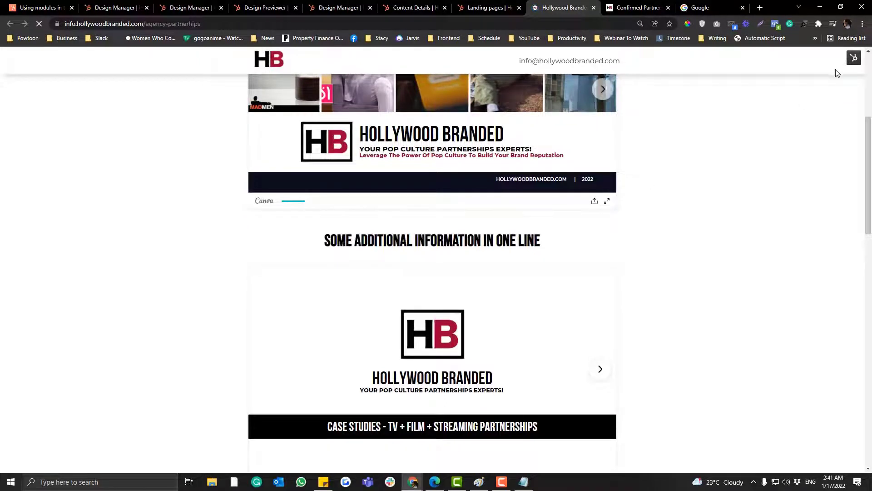
Step: Give Agency Partnership's Section 1 Title an agency case studies heading, then return to the template code
{"action": "left_click", "coordinate": [509, 7]}
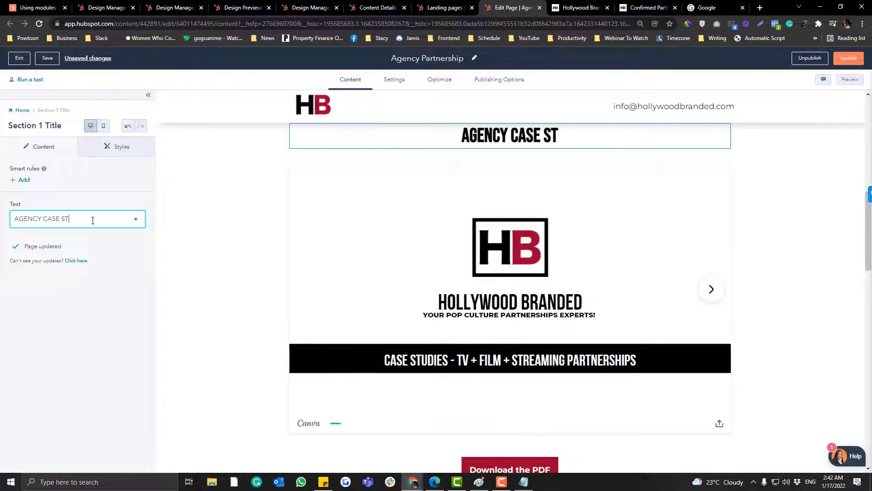
{"action": "left_click", "coordinate": [283, 8]}
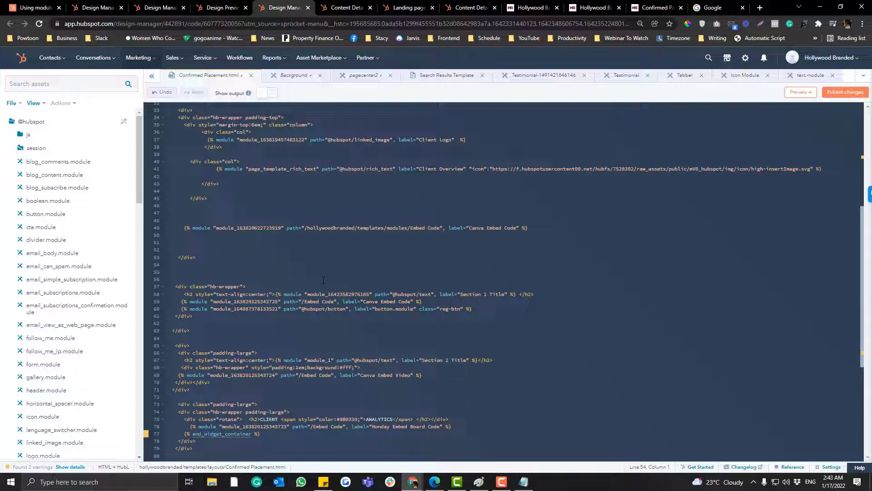
{"action": "left_click", "coordinate": [172, 264]}
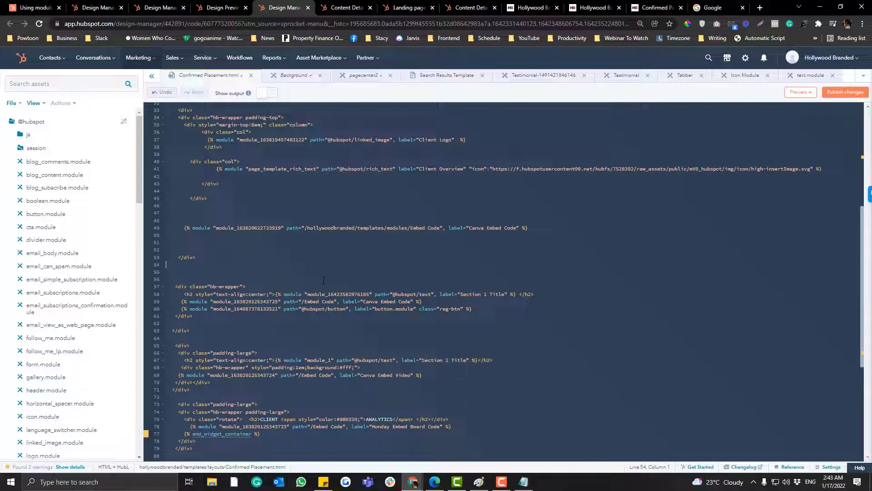